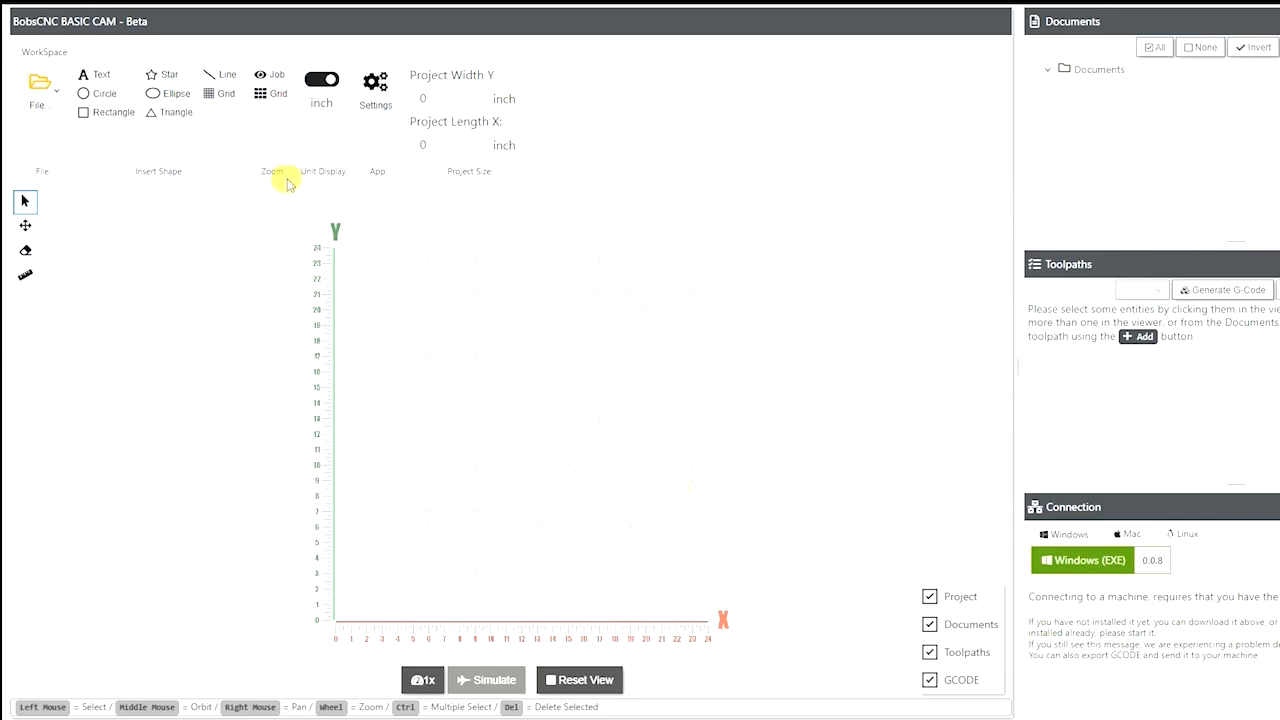
Review the application and machine settings, leaving them unchanged
{"action": "left_click", "coordinate": [376, 84]}
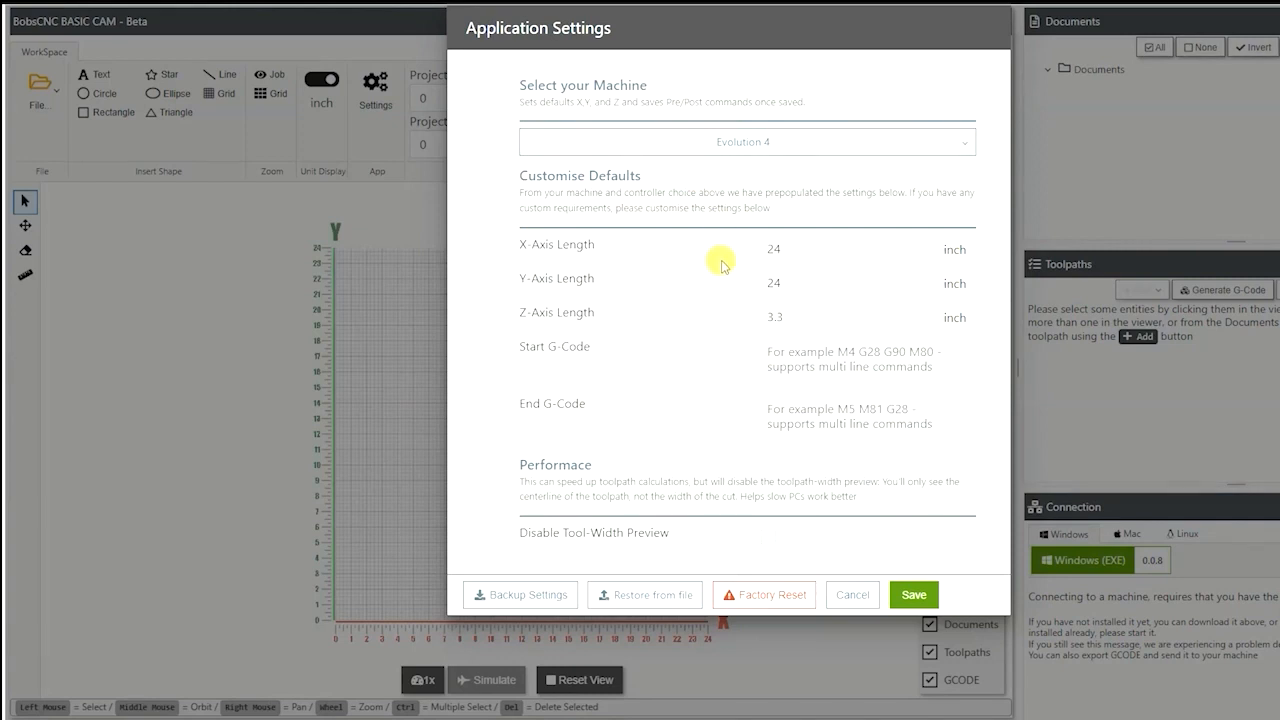
{"action": "mouse_move", "coordinate": [796, 304]}
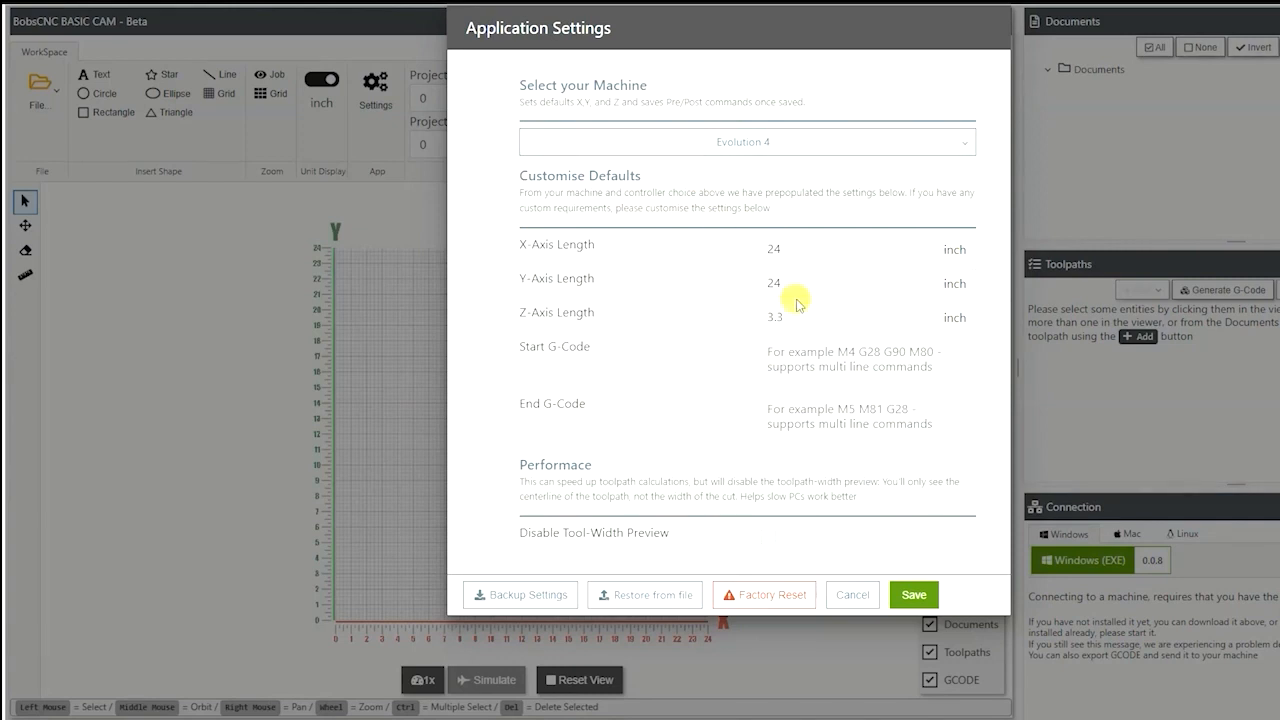
{"action": "left_click", "coordinate": [784, 312]}
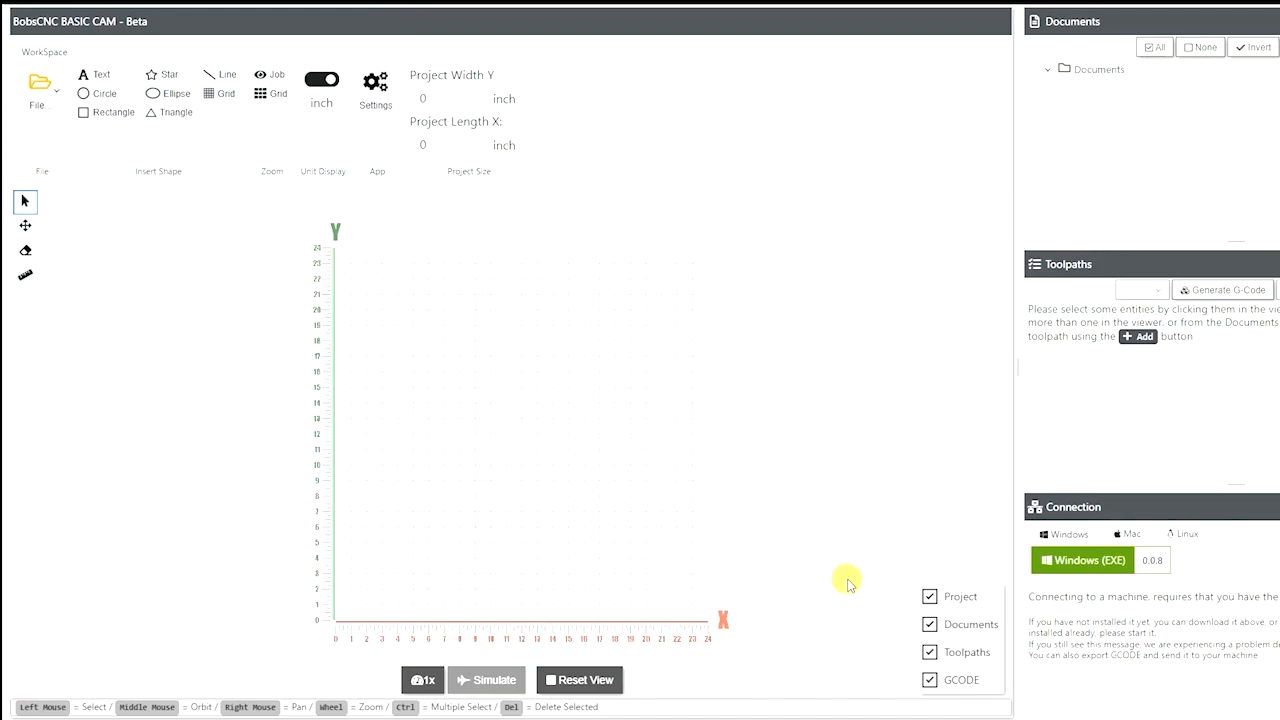
{"action": "mouse_move", "coordinate": [500, 230]}
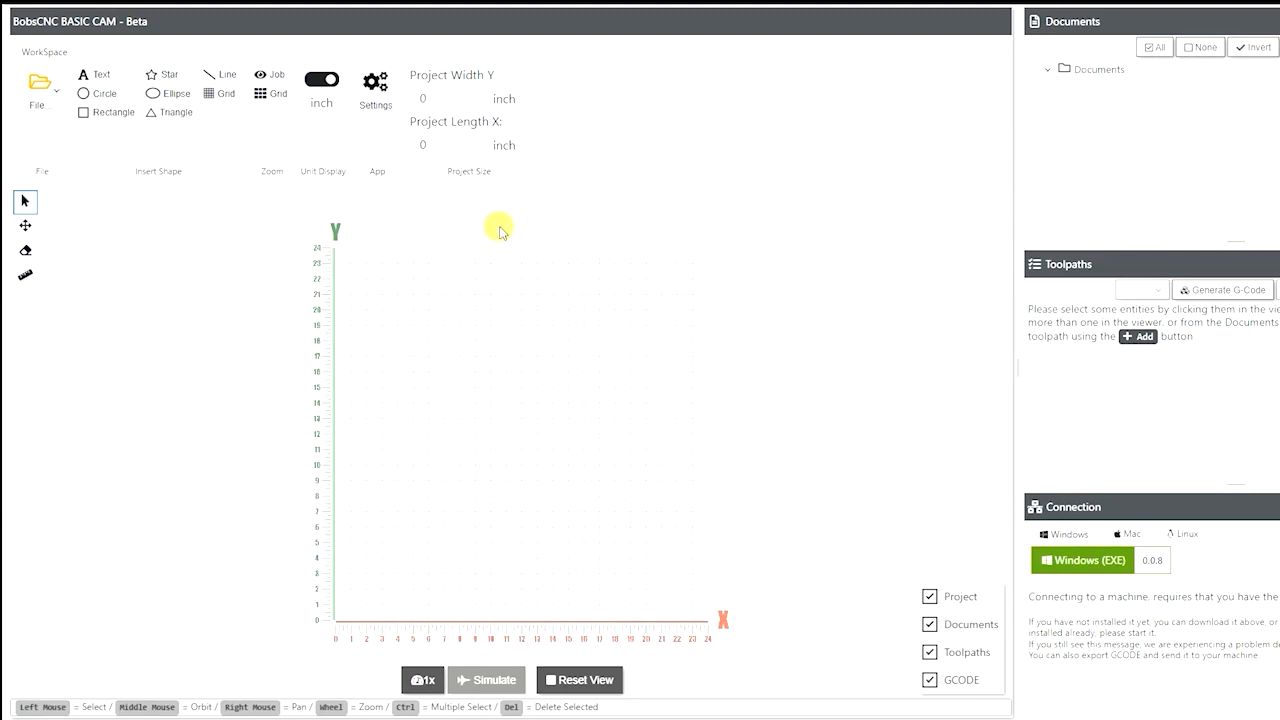
{"action": "mouse_move", "coordinate": [464, 90]}
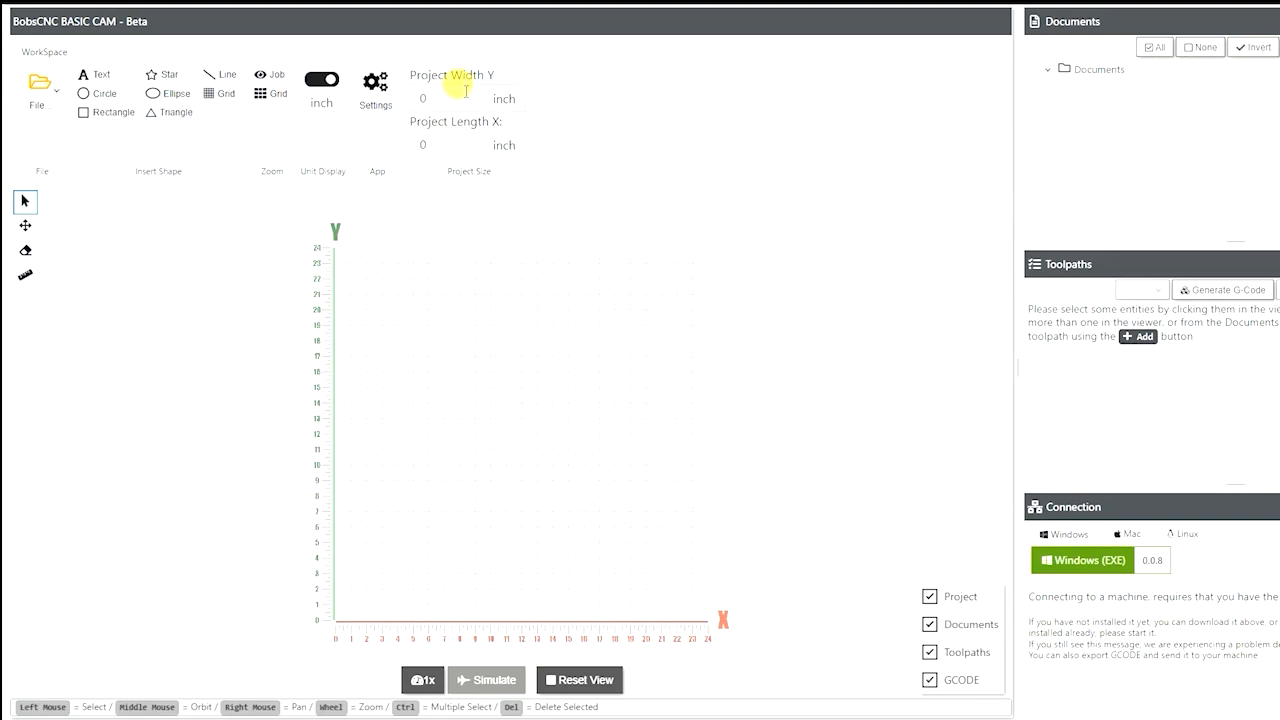
Set the project area to 7 inches Width Y by 15 inches Length X
{"action": "type", "text": "7"}
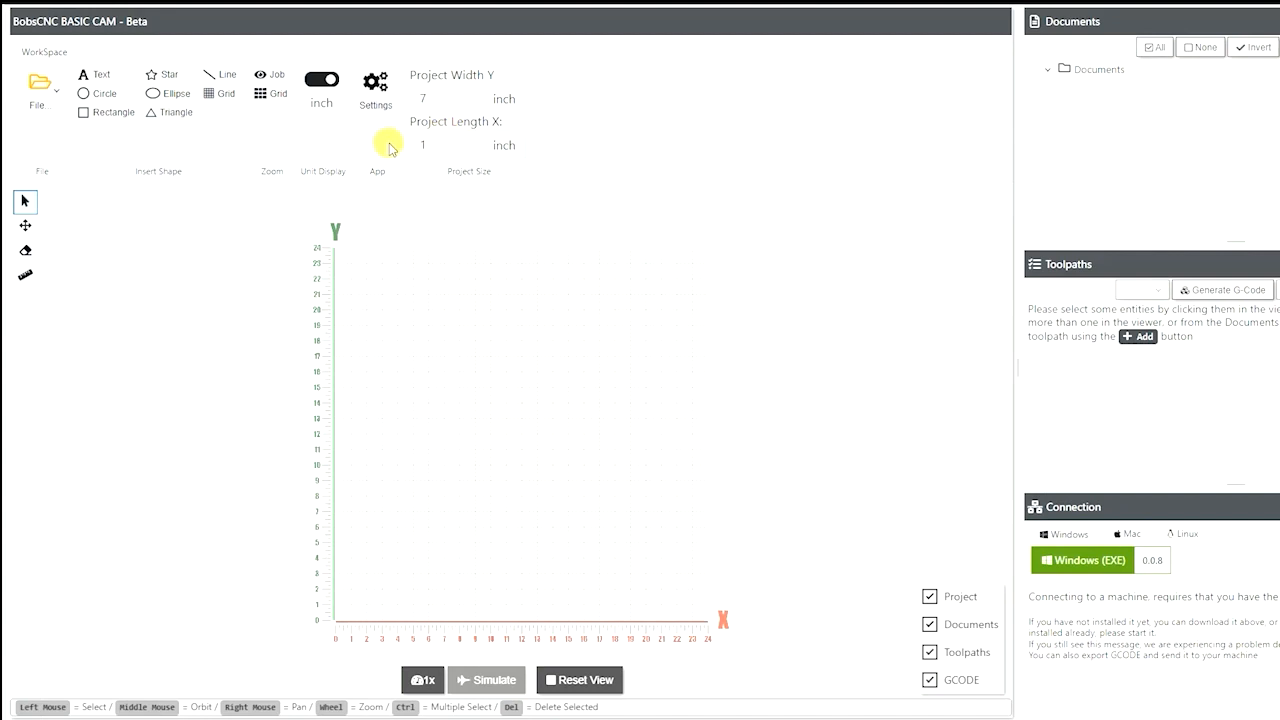
{"action": "type", "text": "15"}
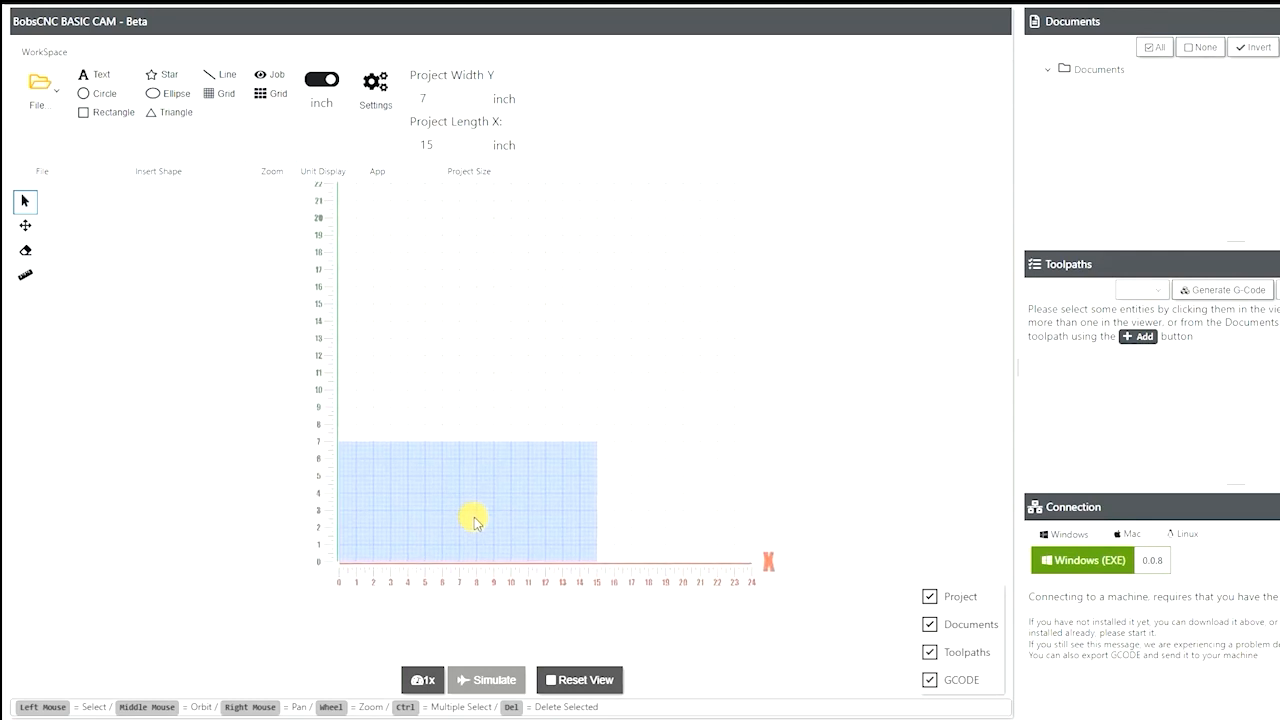
{"action": "left_click", "coordinate": [424, 144]}
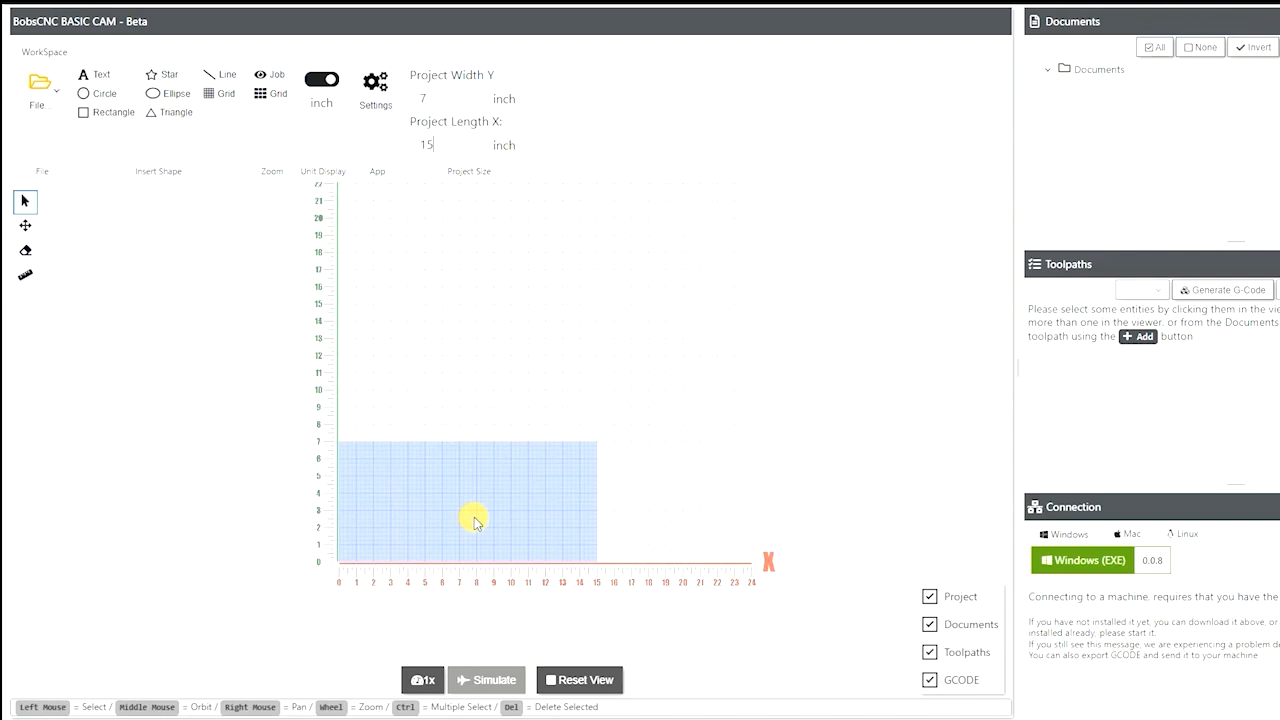
{"action": "mouse_move", "coordinate": [456, 384]}
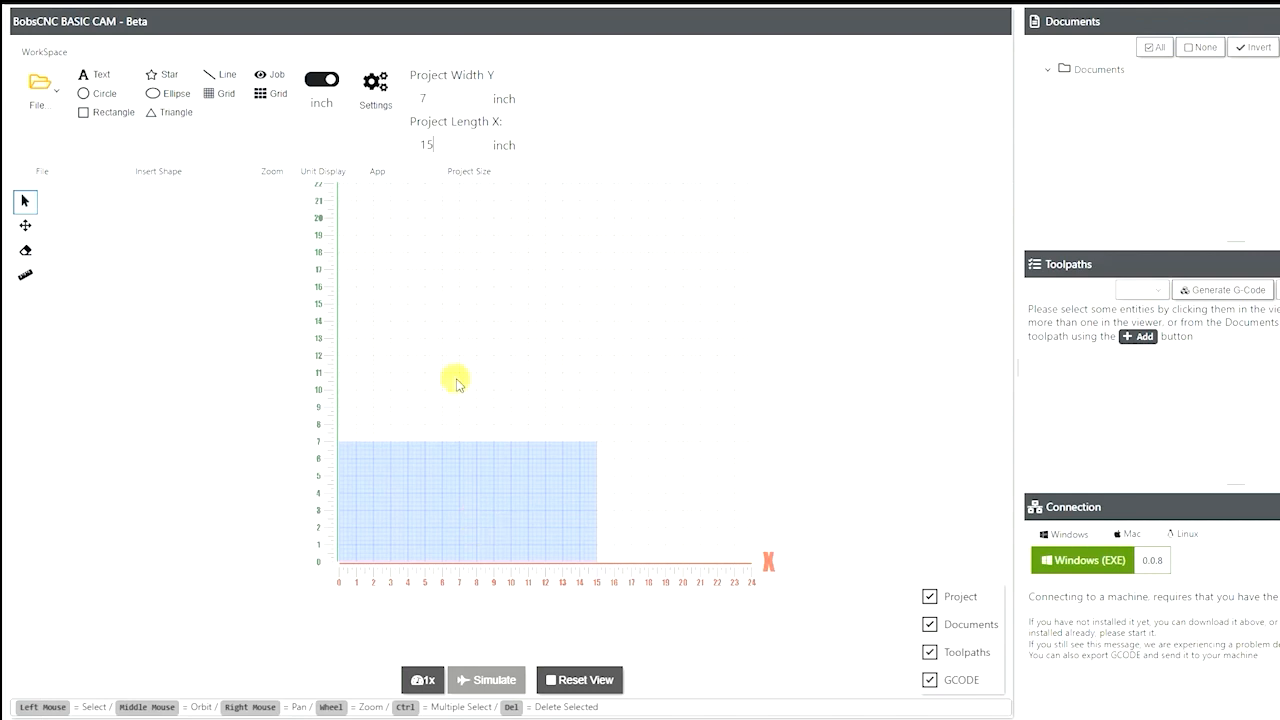
Start a text object in the Chewy font at size 40
{"action": "left_click", "coordinate": [96, 74]}
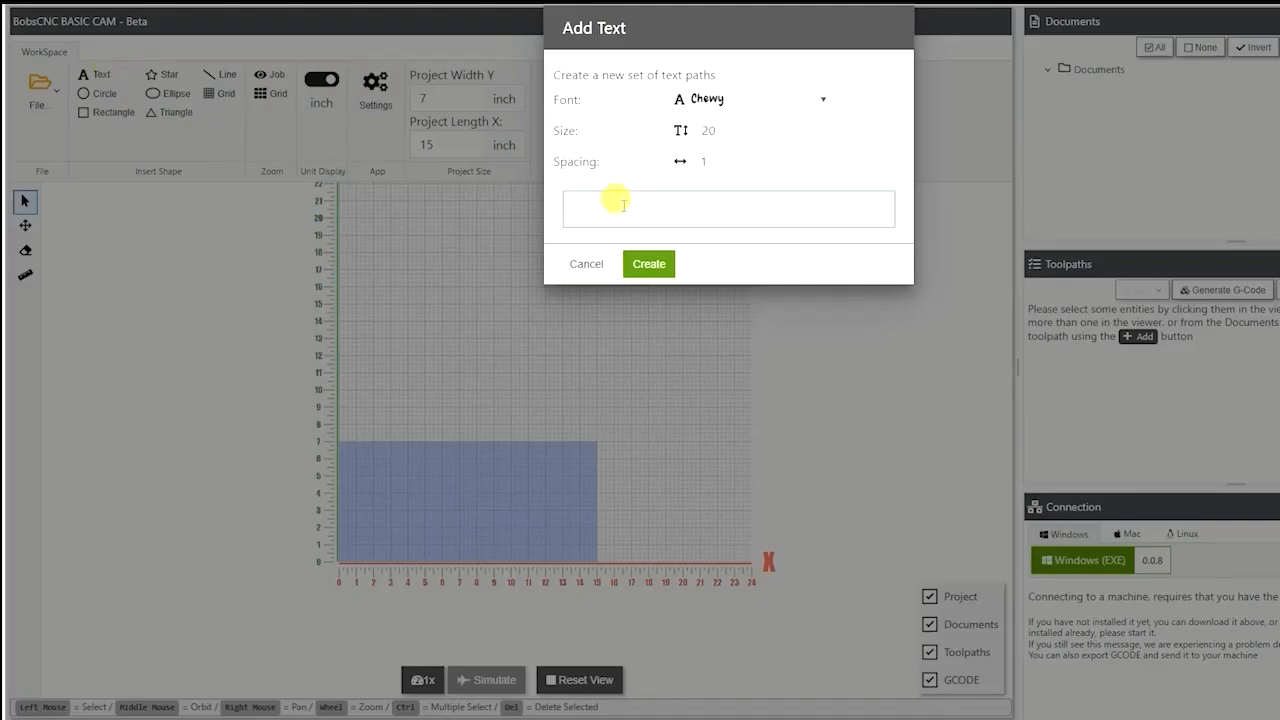
{"action": "left_click", "coordinate": [748, 98]}
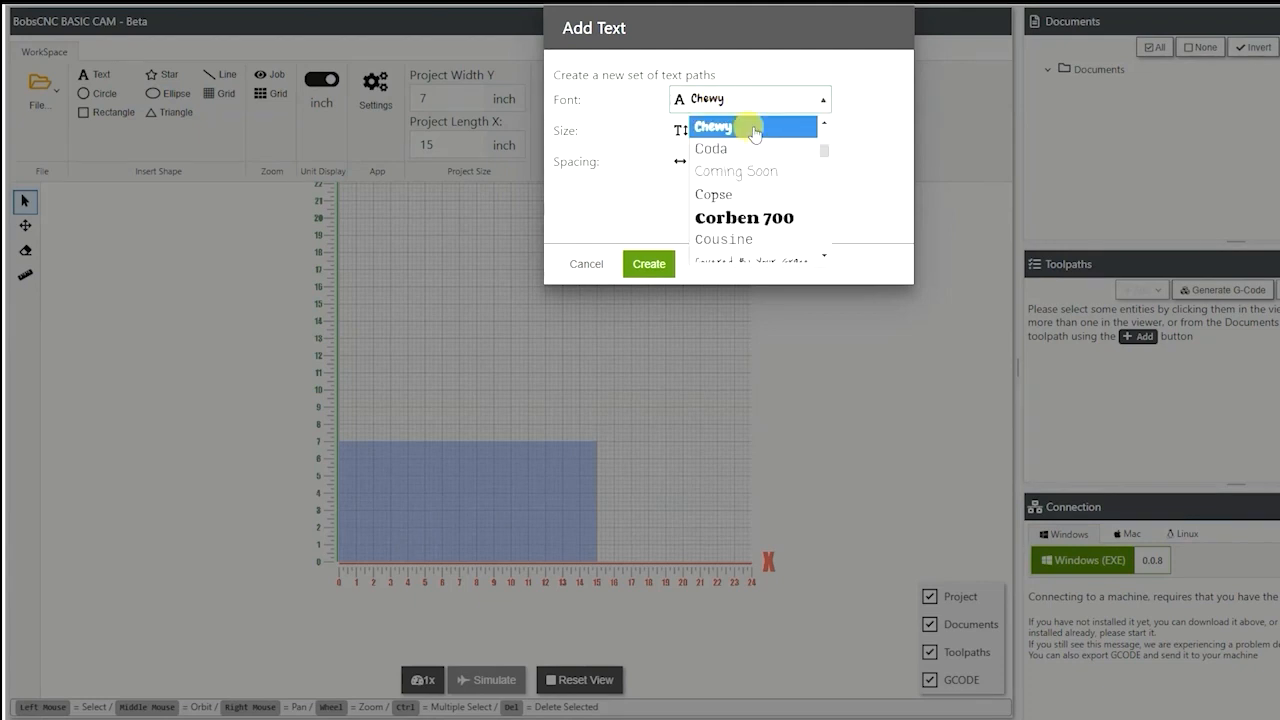
{"action": "left_click", "coordinate": [712, 126]}
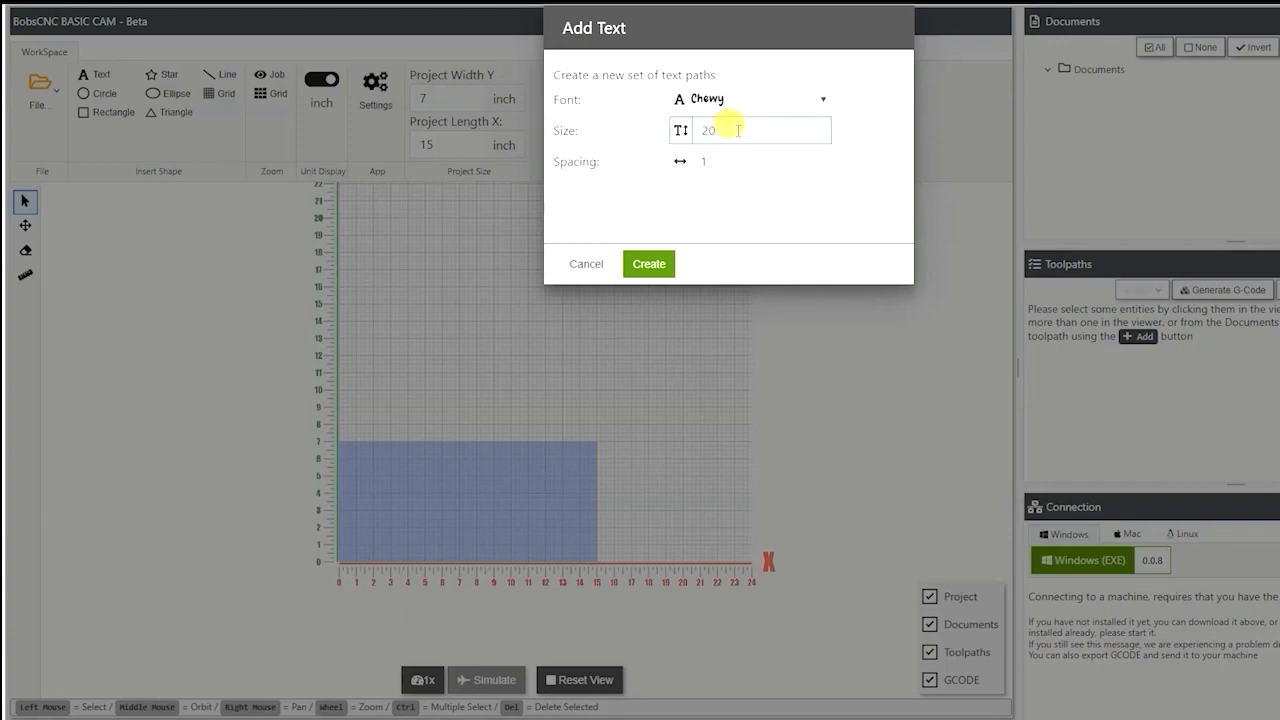
{"action": "double_click", "coordinate": [708, 130]}
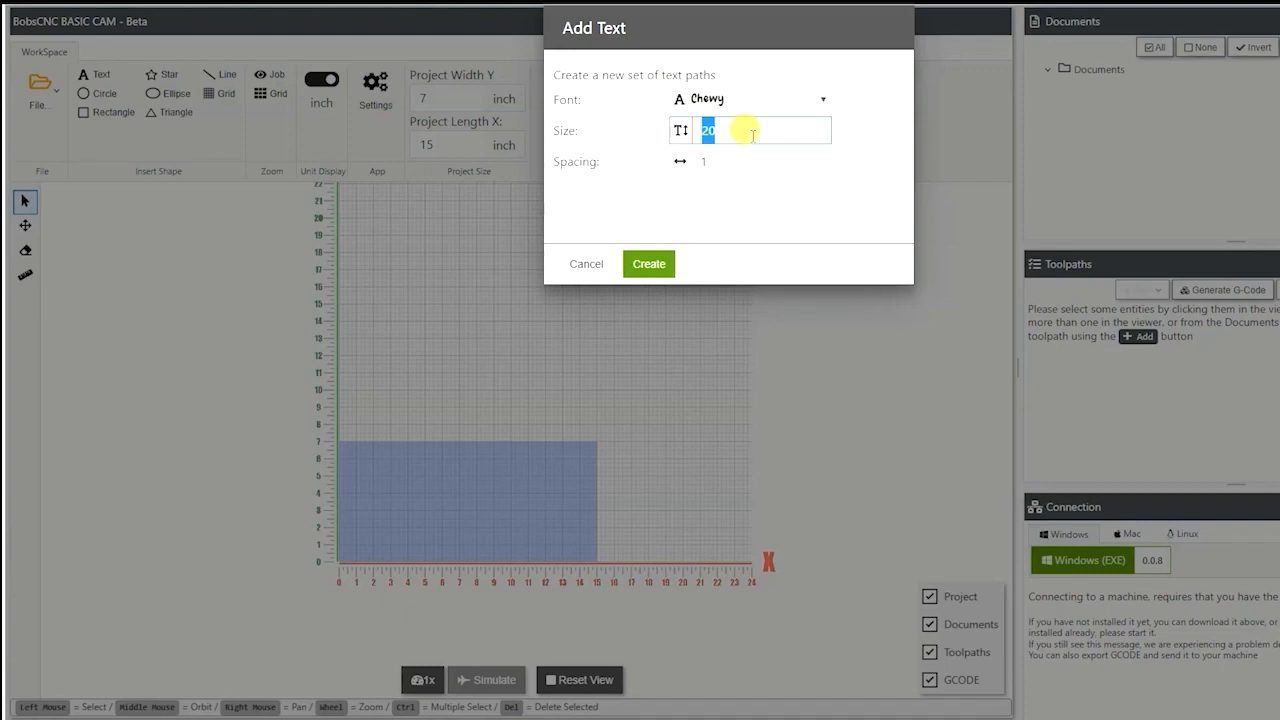
{"action": "type", "text": "40"}
{"action": "left_click", "coordinate": [764, 162]}
{"action": "type", "text": "2"}
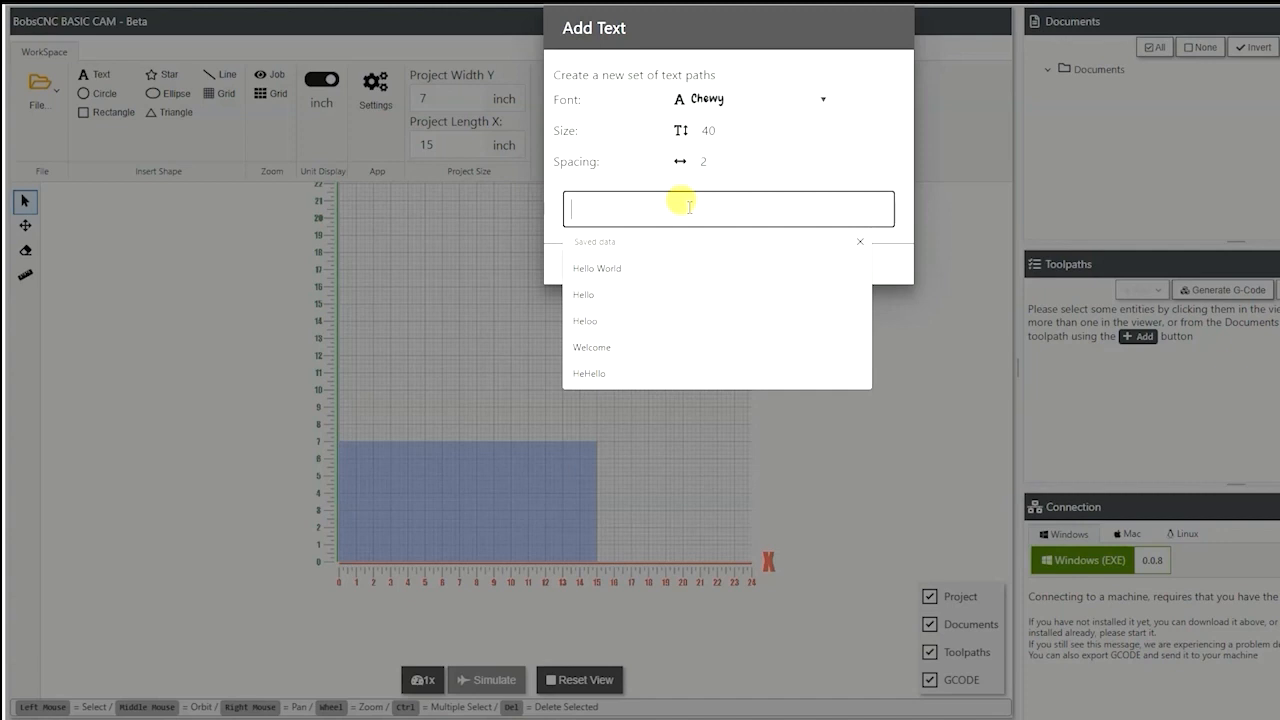
Enter 'Hello World' and create its text paths in the work area
{"action": "type", "text": "H"}
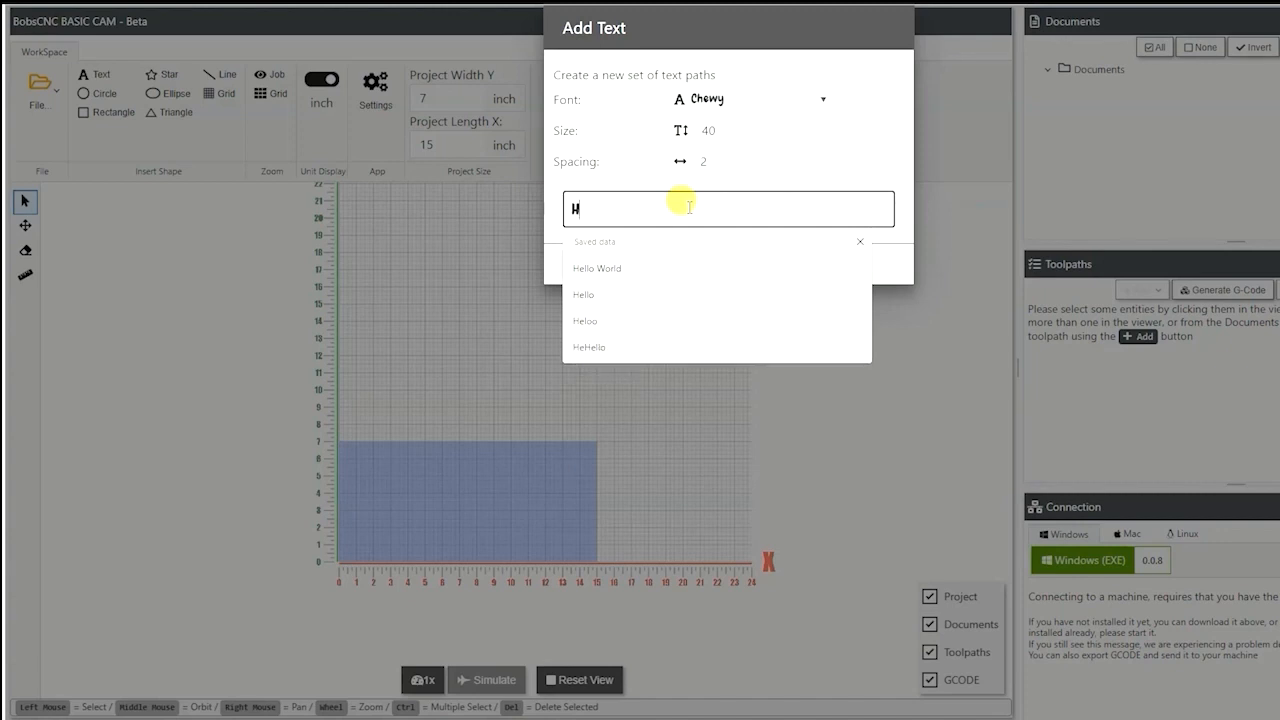
{"action": "type", "text": "ello World"}
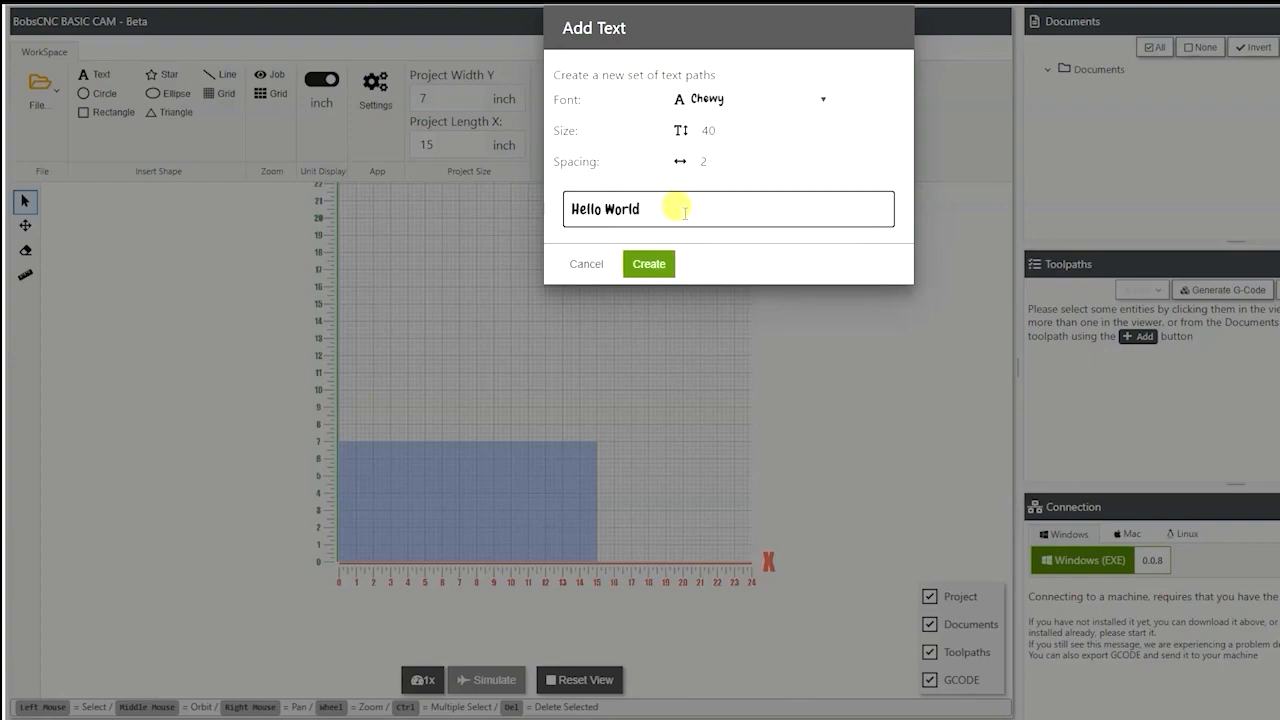
{"action": "left_click", "coordinate": [648, 264]}
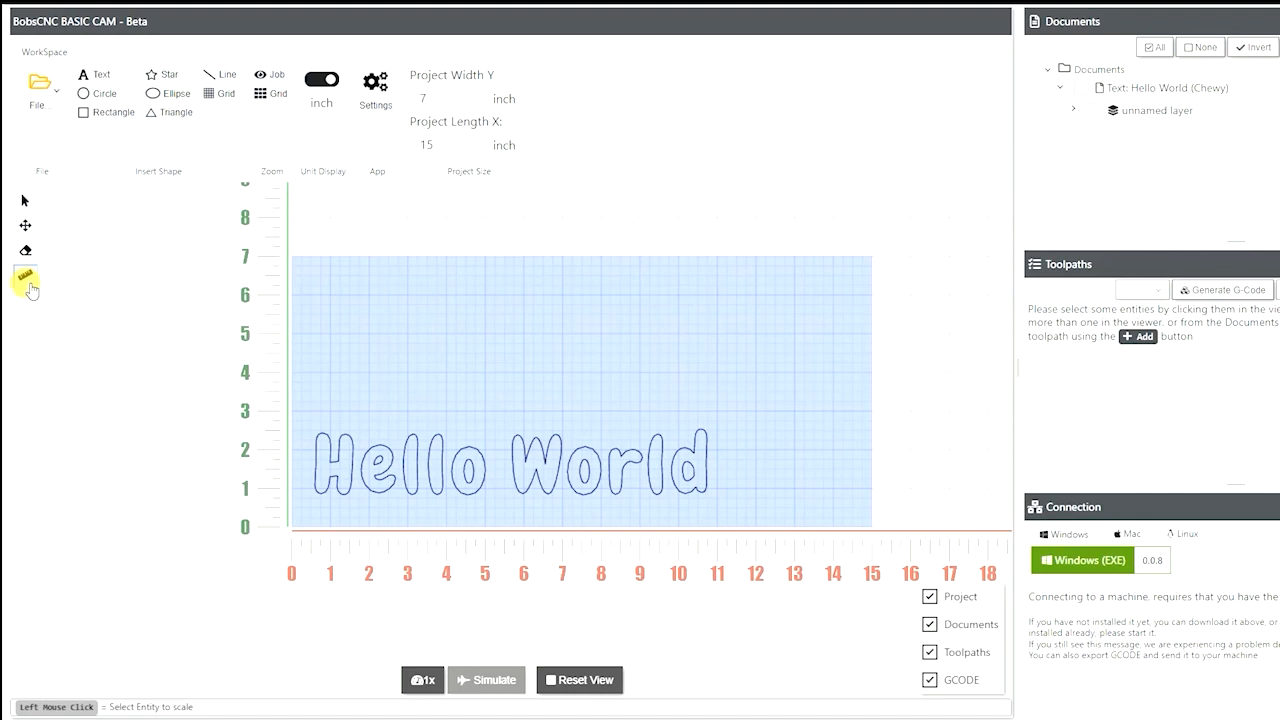
Position the Hello World text with its centre X at 7.5 inches
{"action": "left_click", "coordinate": [24, 276]}
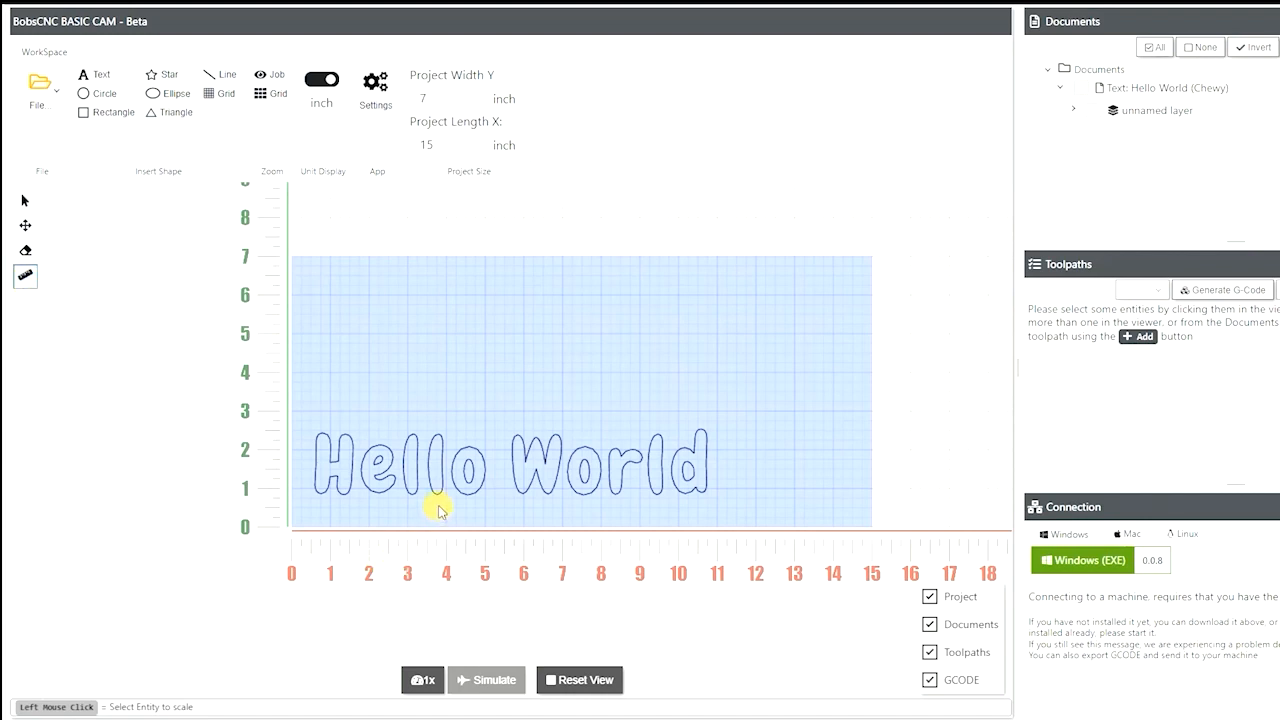
{"action": "left_click", "coordinate": [440, 510]}
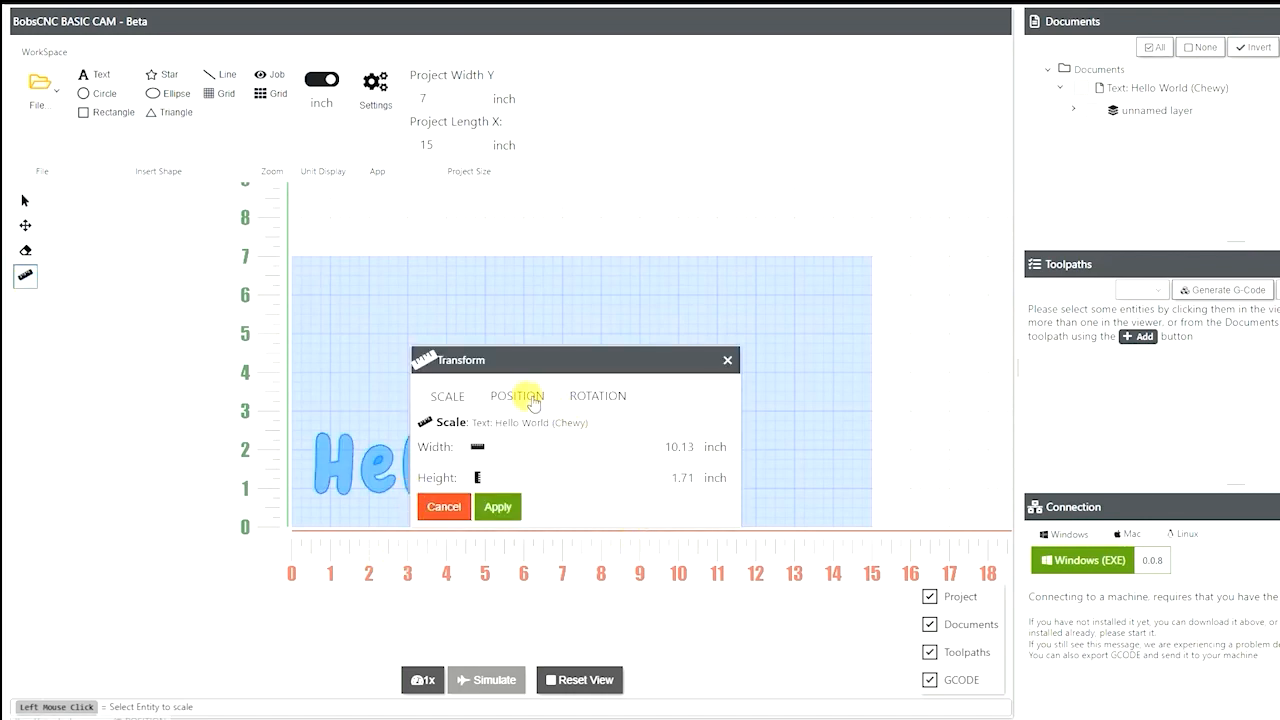
{"action": "left_click", "coordinate": [516, 396]}
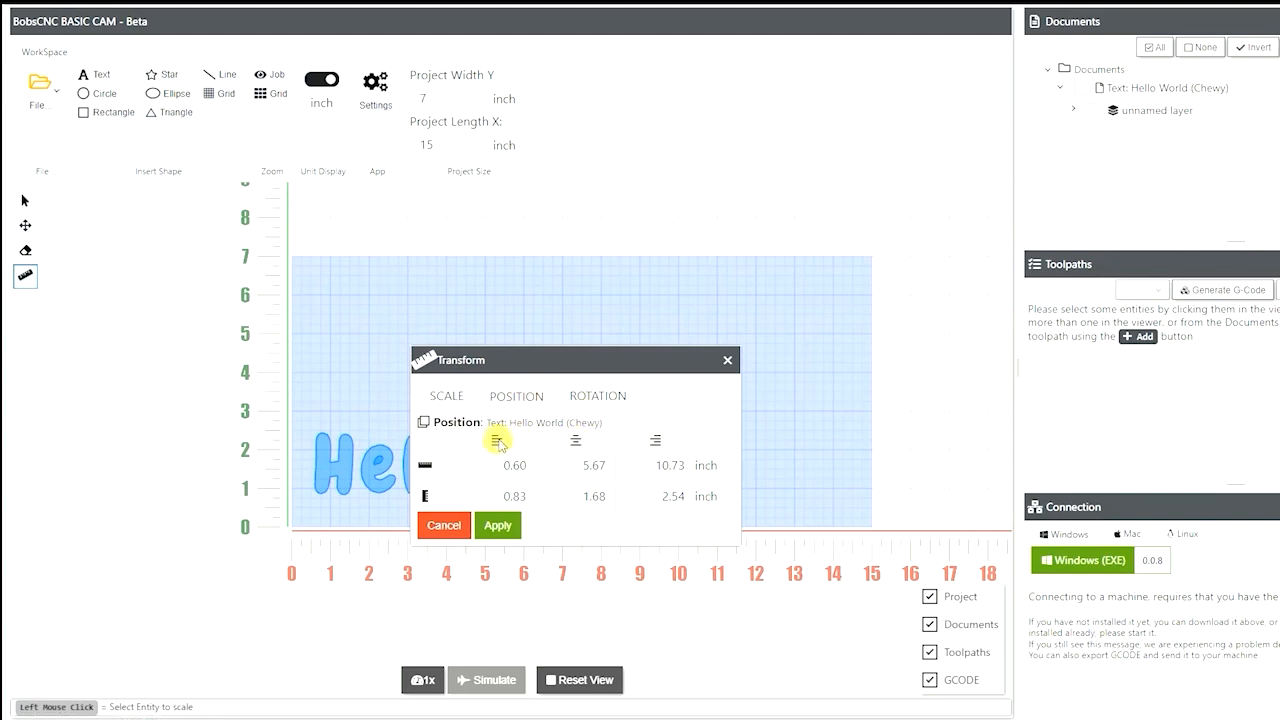
{"action": "left_click", "coordinate": [576, 464]}
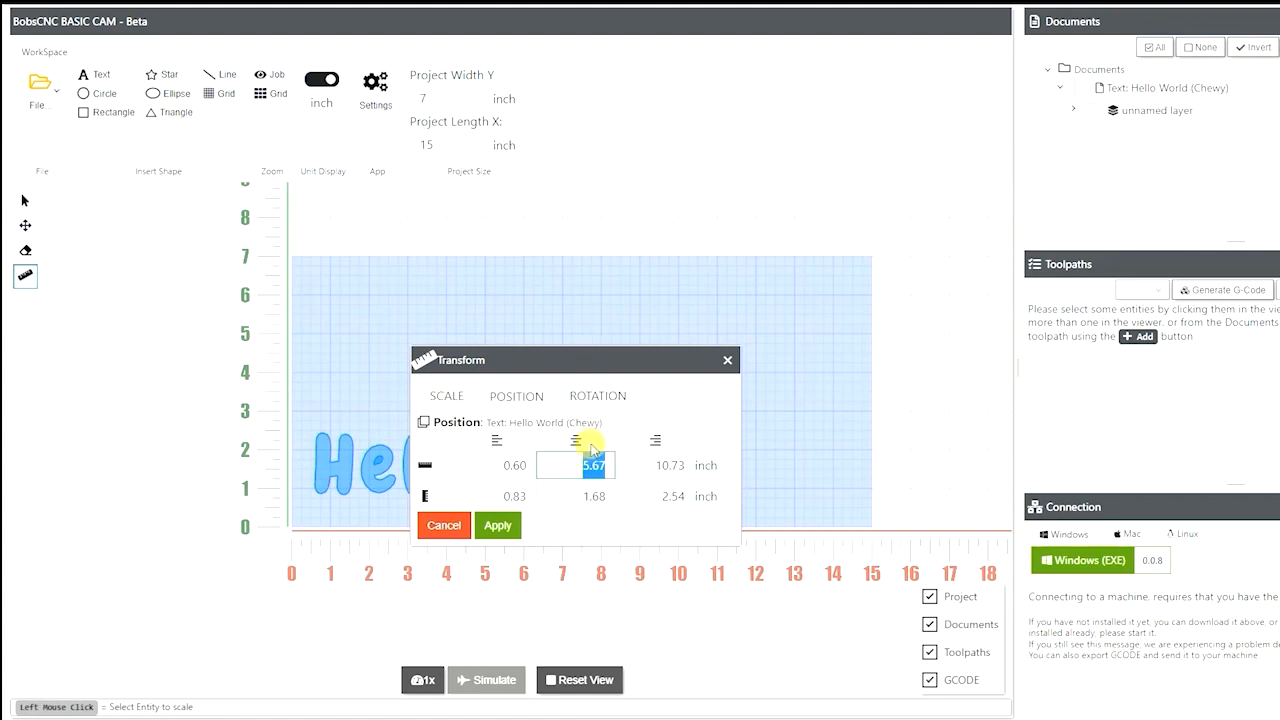
{"action": "type", "text": "7.5"}
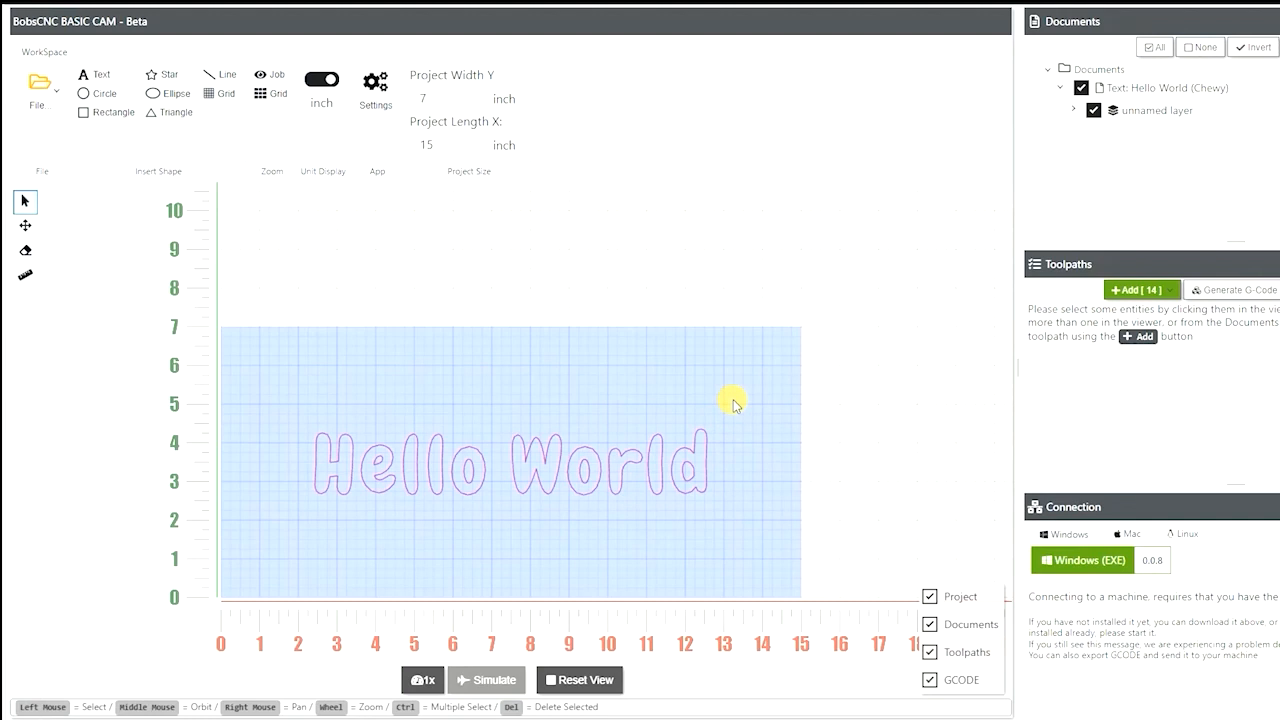
{"action": "mouse_move", "coordinate": [1010, 336]}
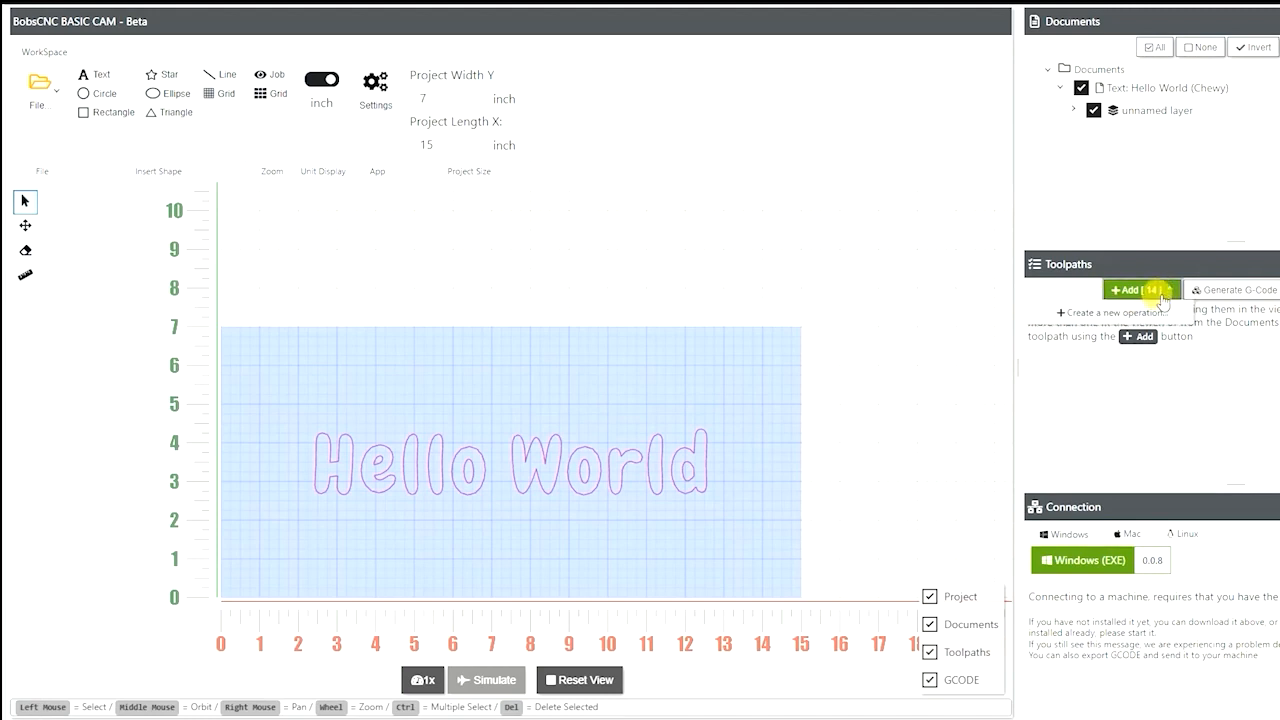
Create a CNC Pocket toolpath using the 0.125-inch router bit
{"action": "left_click", "coordinate": [1138, 290]}
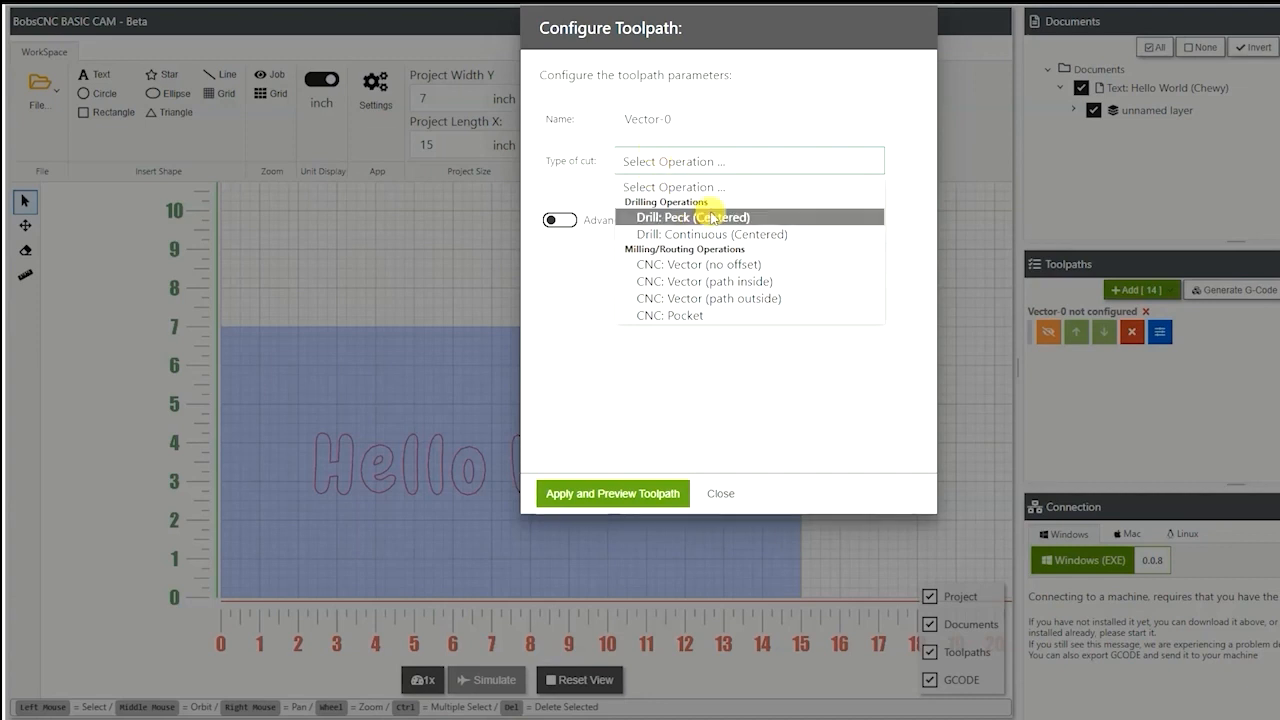
{"action": "mouse_move", "coordinate": [716, 280]}
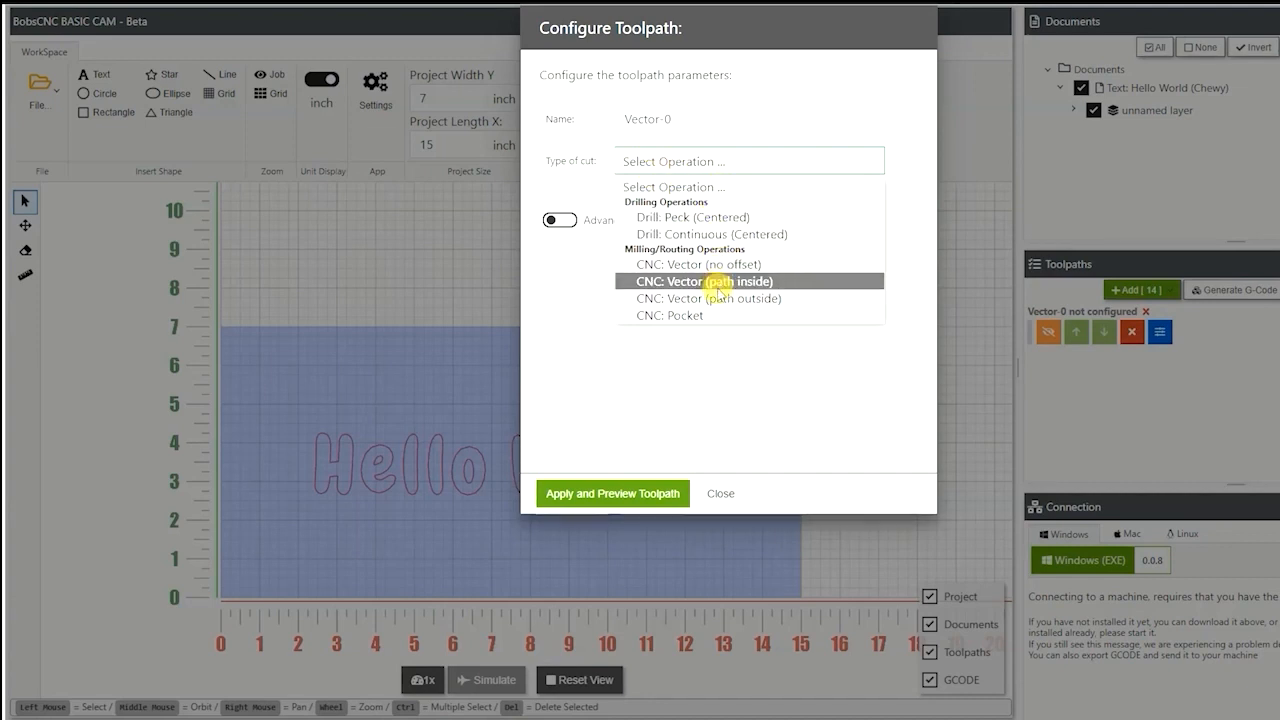
{"action": "mouse_move", "coordinate": [710, 316]}
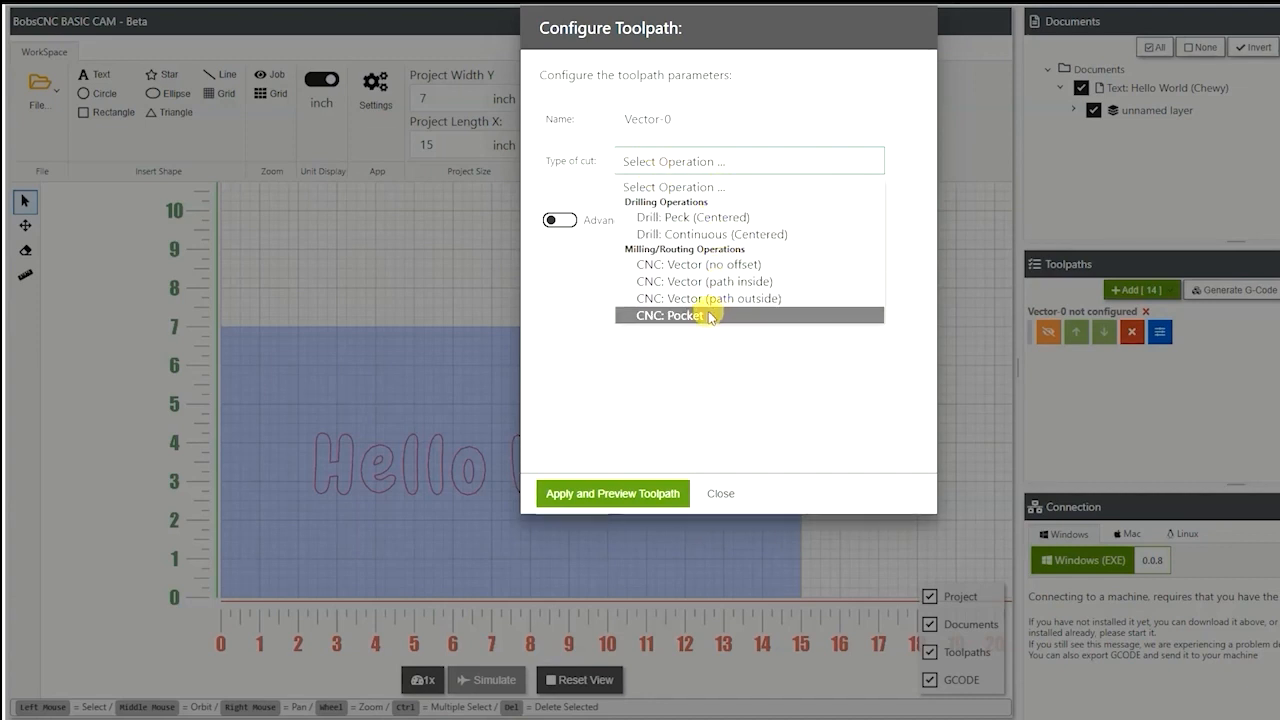
{"action": "left_click", "coordinate": [666, 316]}
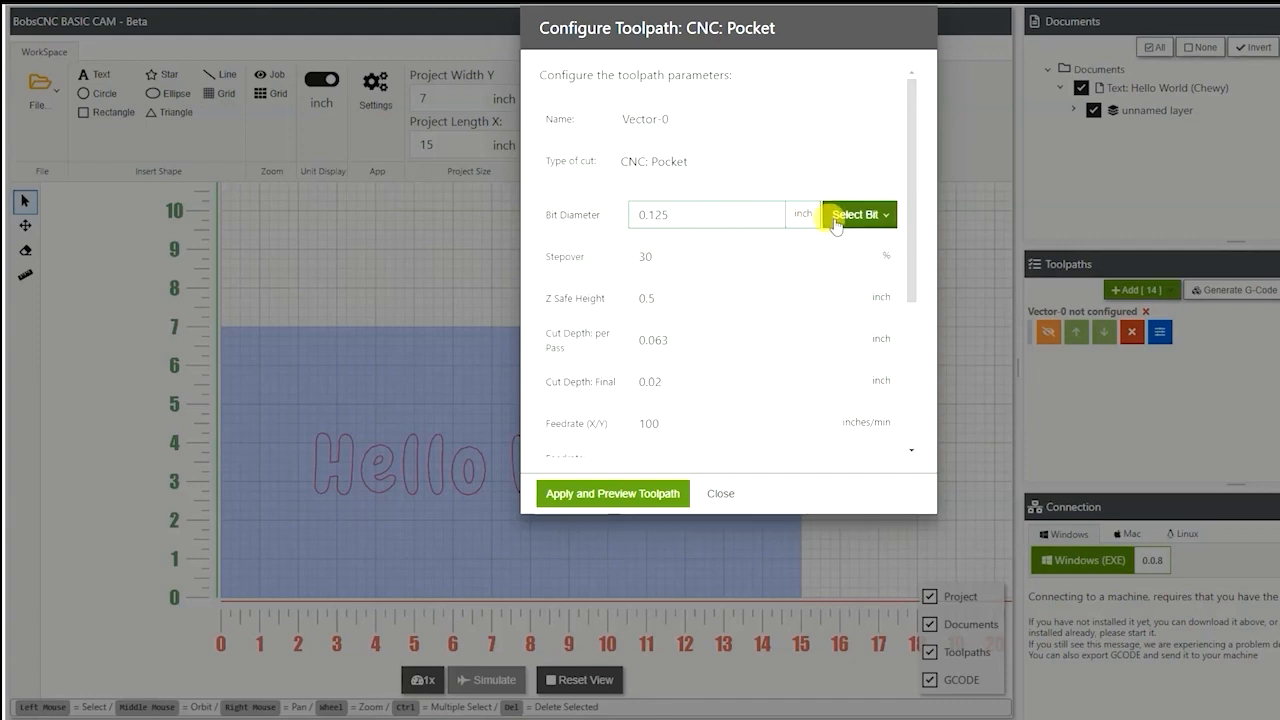
{"action": "left_click", "coordinate": [858, 214]}
{"action": "type", "text": "0.25"}
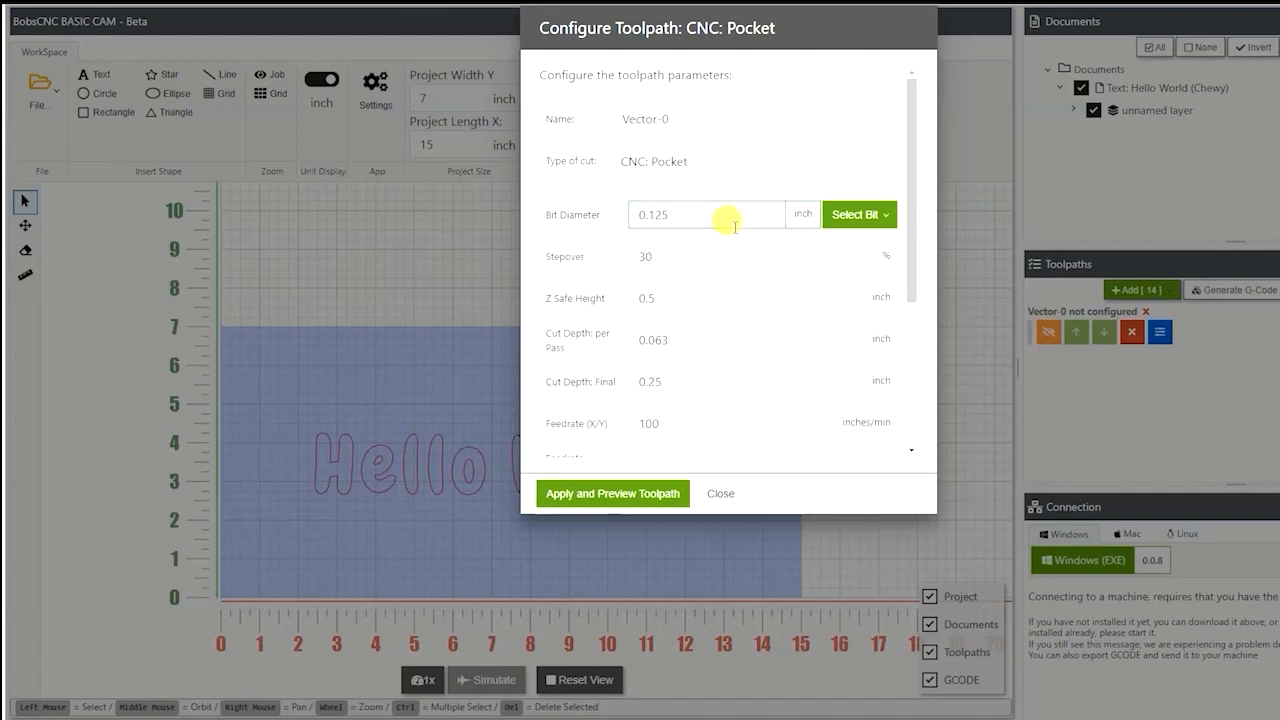
{"action": "scroll", "scroll_direction": "down", "scroll_amount": 3}
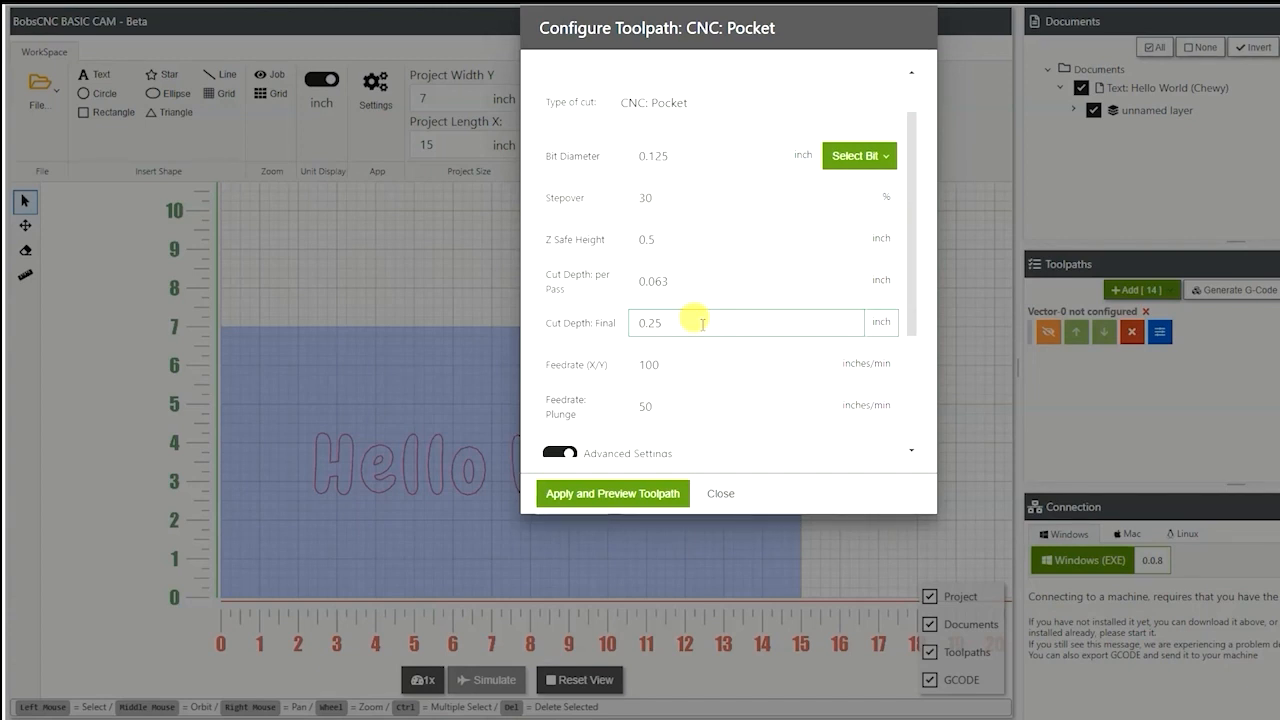
Set Cut Depth Final to 0.02 inch and preview the pocket toolpath
{"action": "key", "text": "Backspace"}
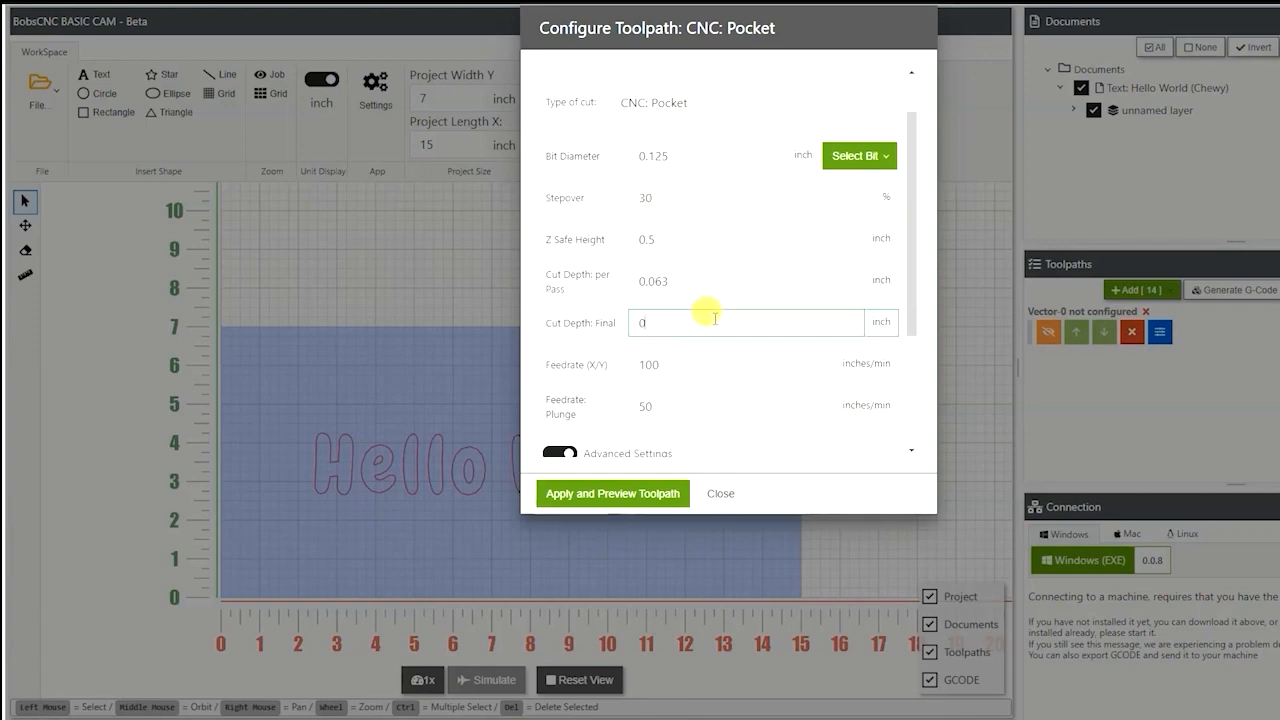
{"action": "type", "text": "0.02"}
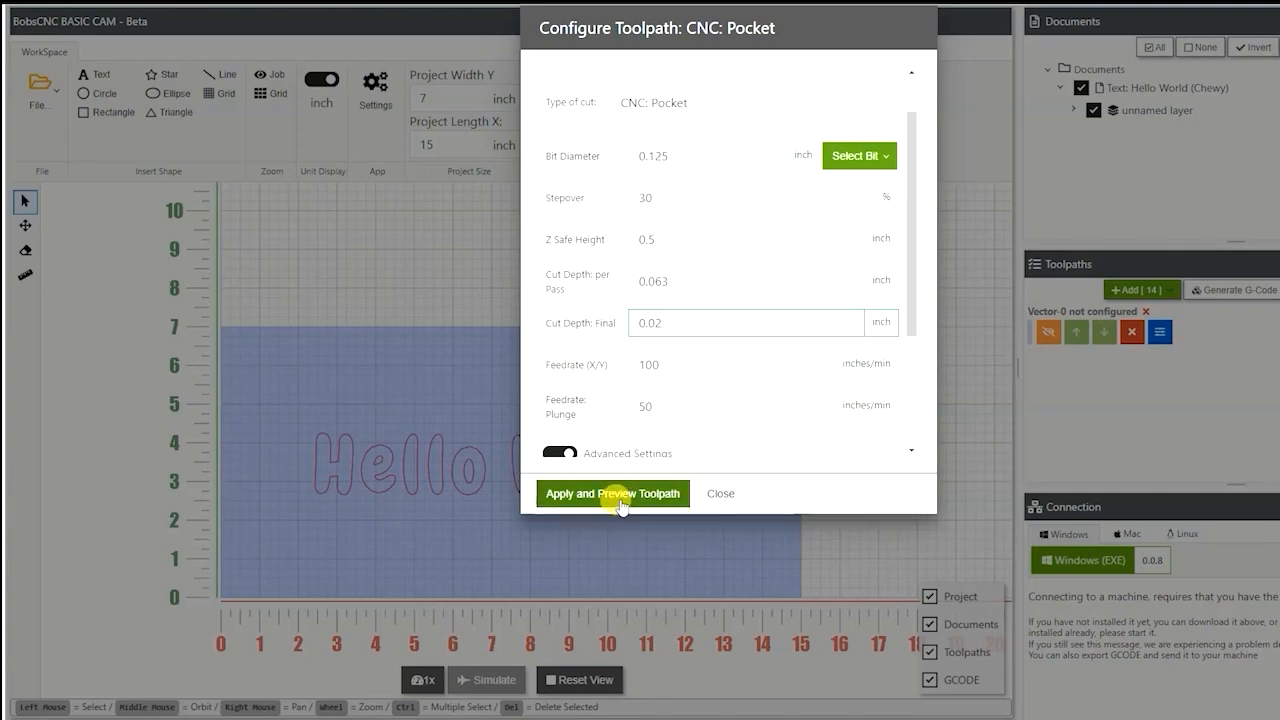
{"action": "left_click", "coordinate": [612, 492]}
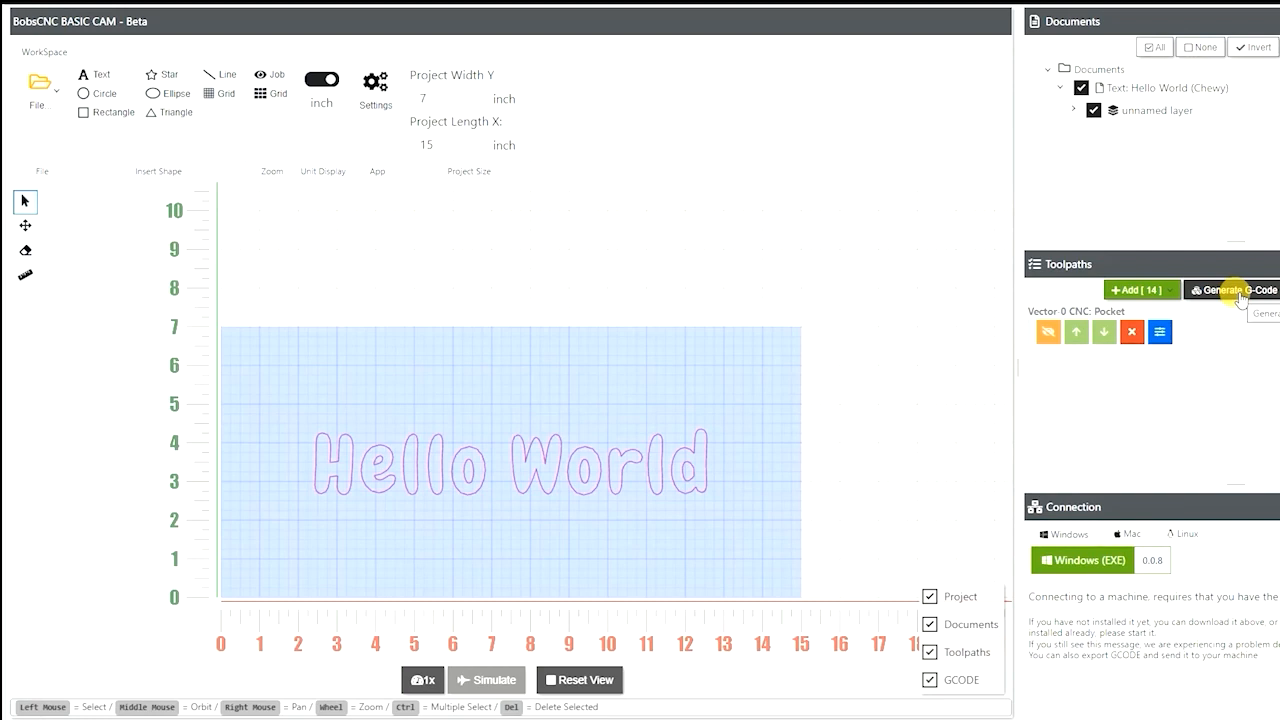
Generate the G-code and save it as Hello World.gcode
{"action": "left_click", "coordinate": [1232, 290]}
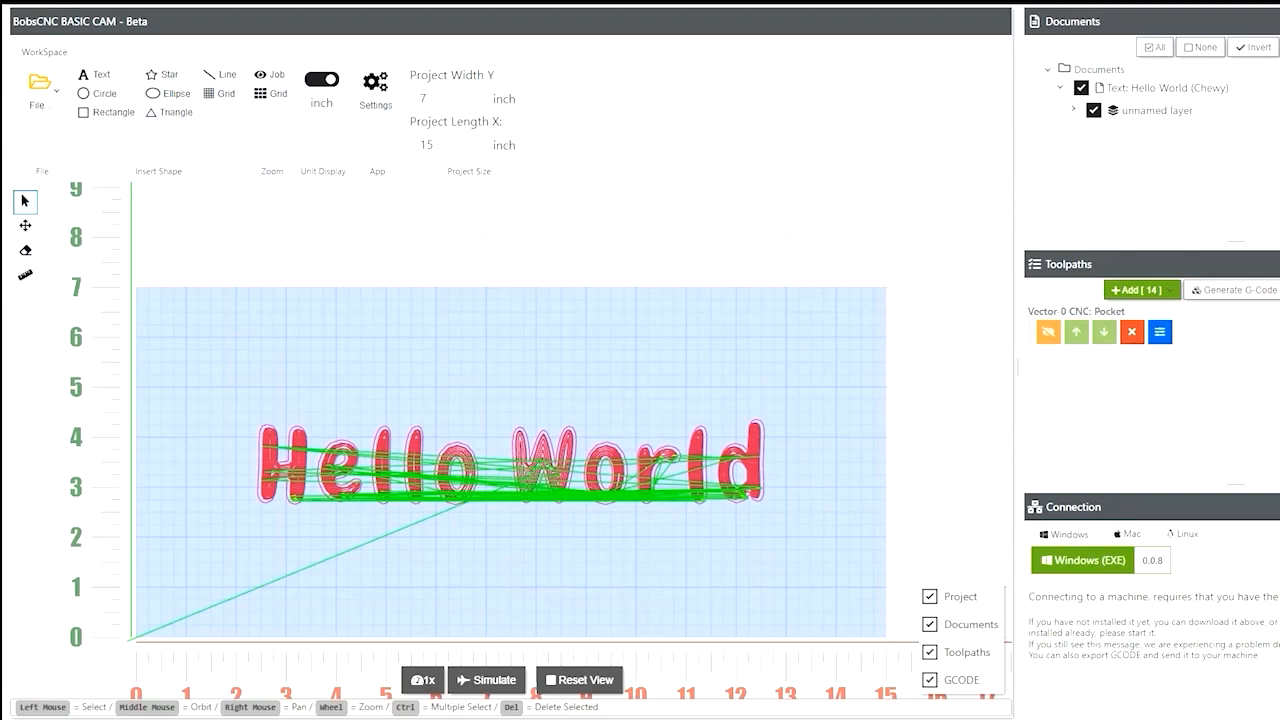
{"action": "left_click", "coordinate": [1232, 288]}
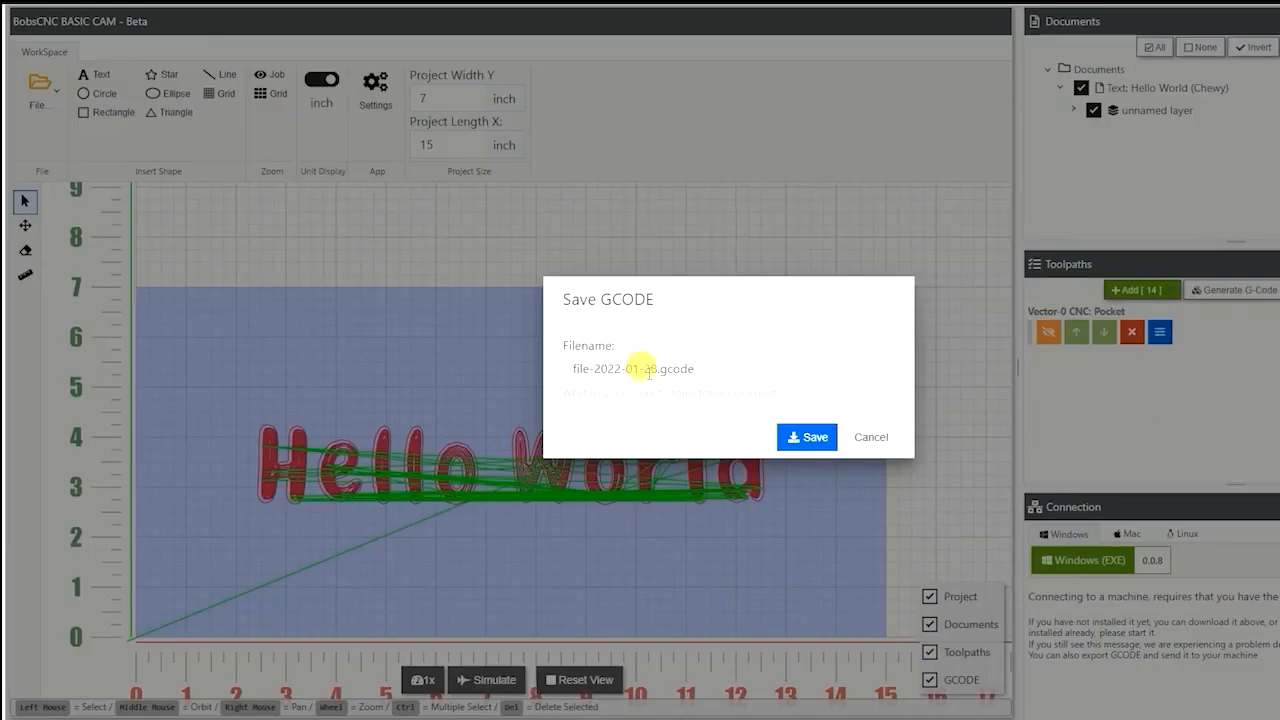
{"action": "triple_click", "coordinate": [632, 368]}
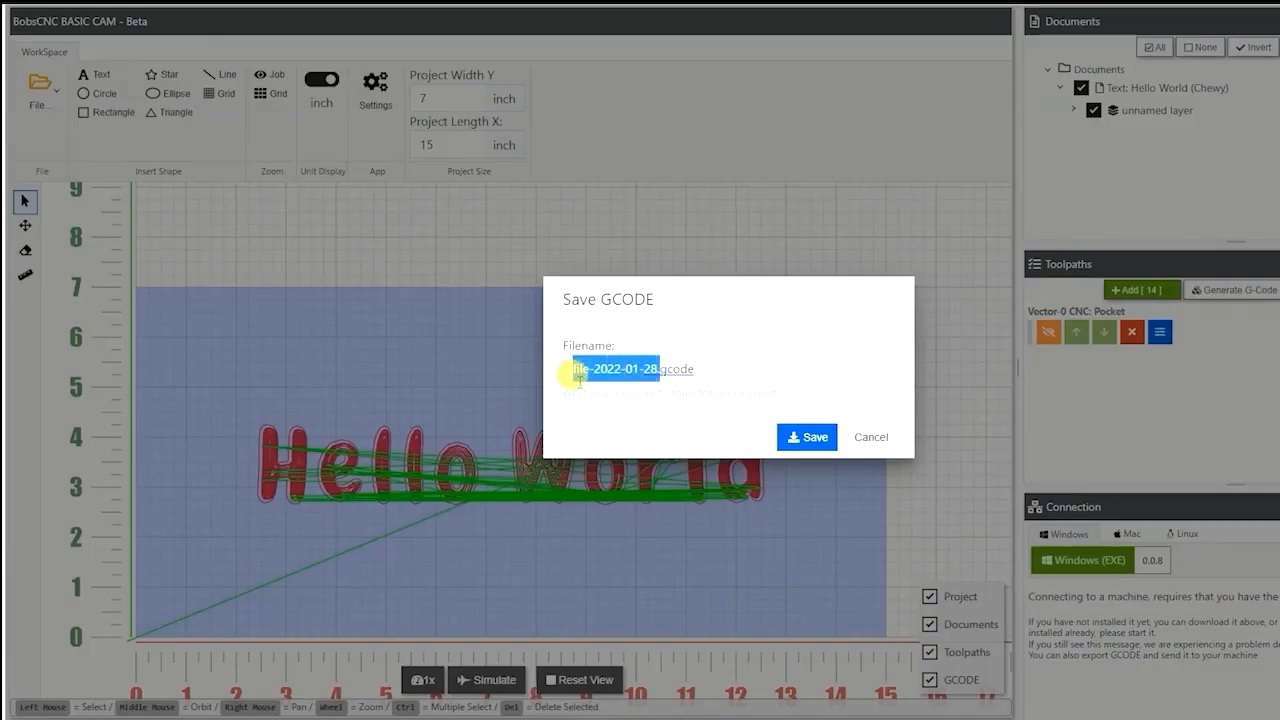
{"action": "type", "text": "hello.gcode"}
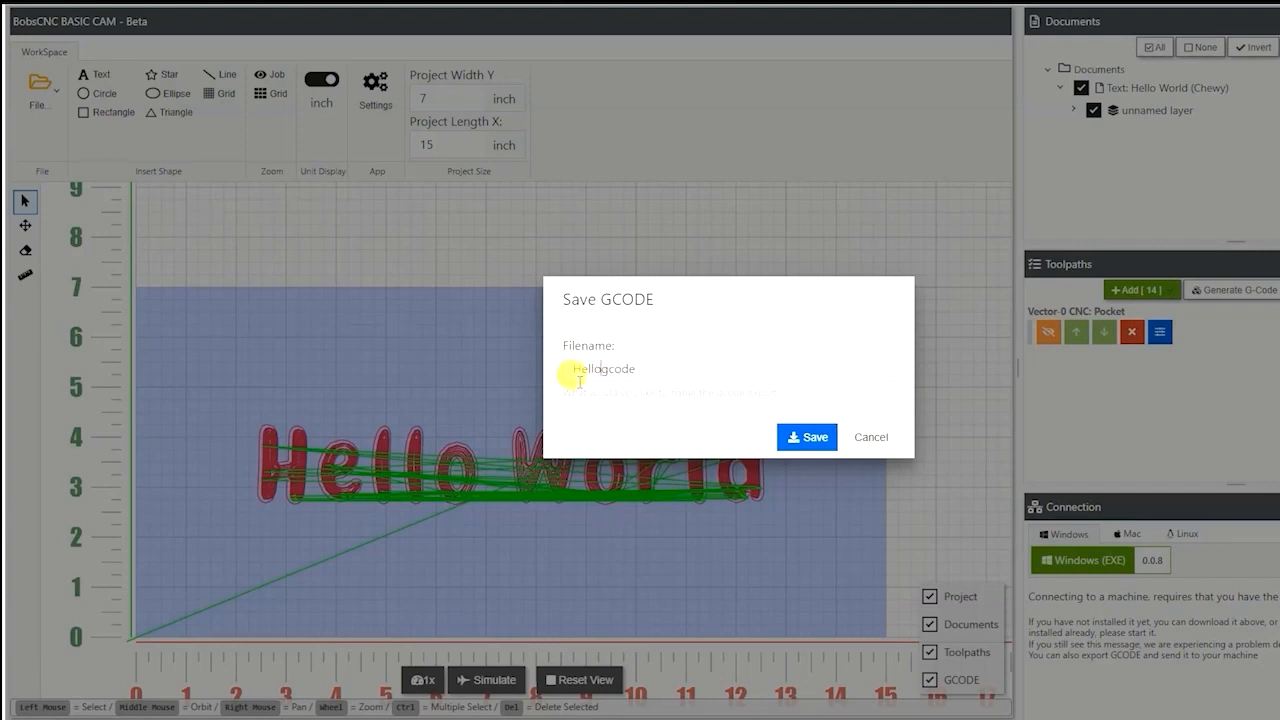
{"action": "type", "text": "Hello World"}
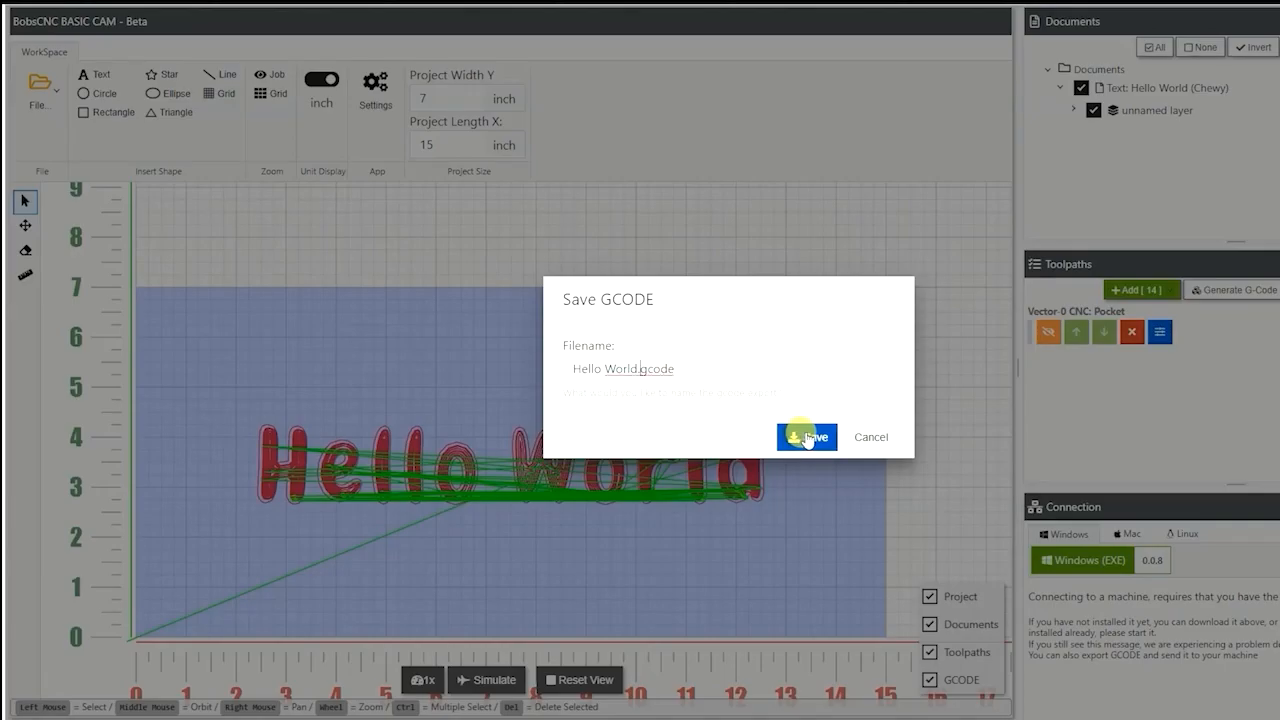
{"action": "left_click", "coordinate": [806, 436]}
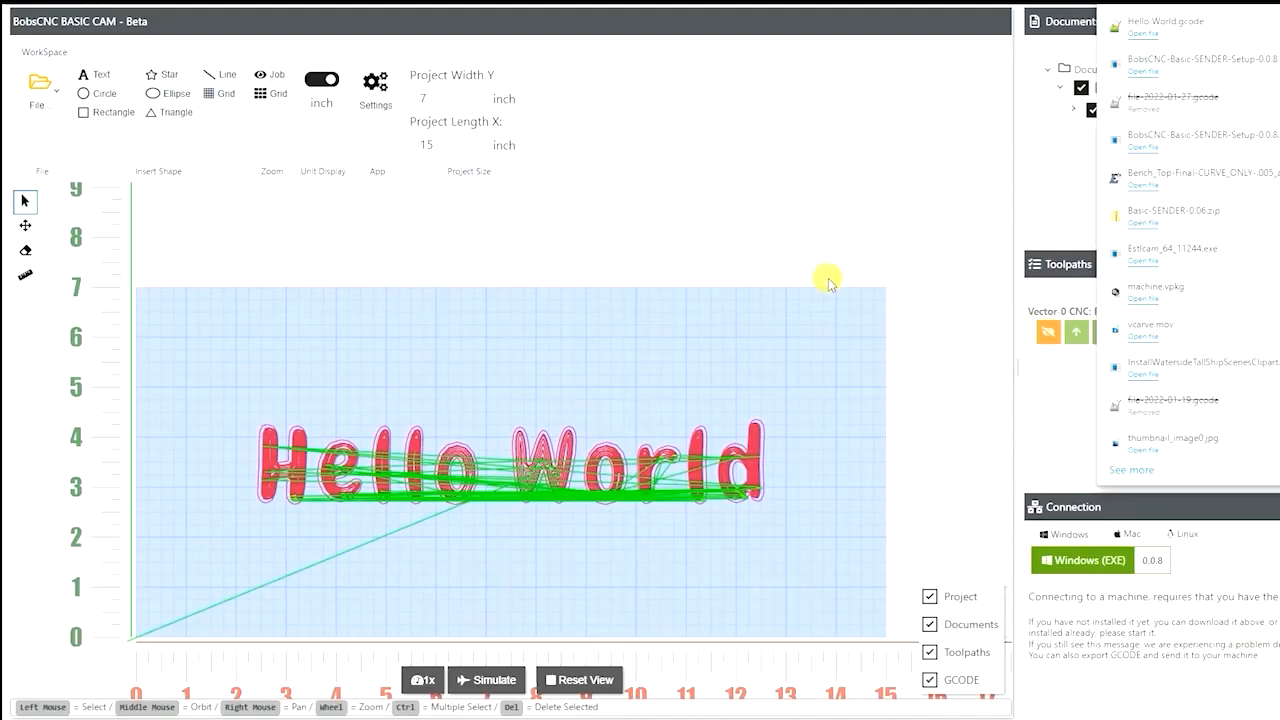
{"action": "mouse_move", "coordinate": [620, 336]}
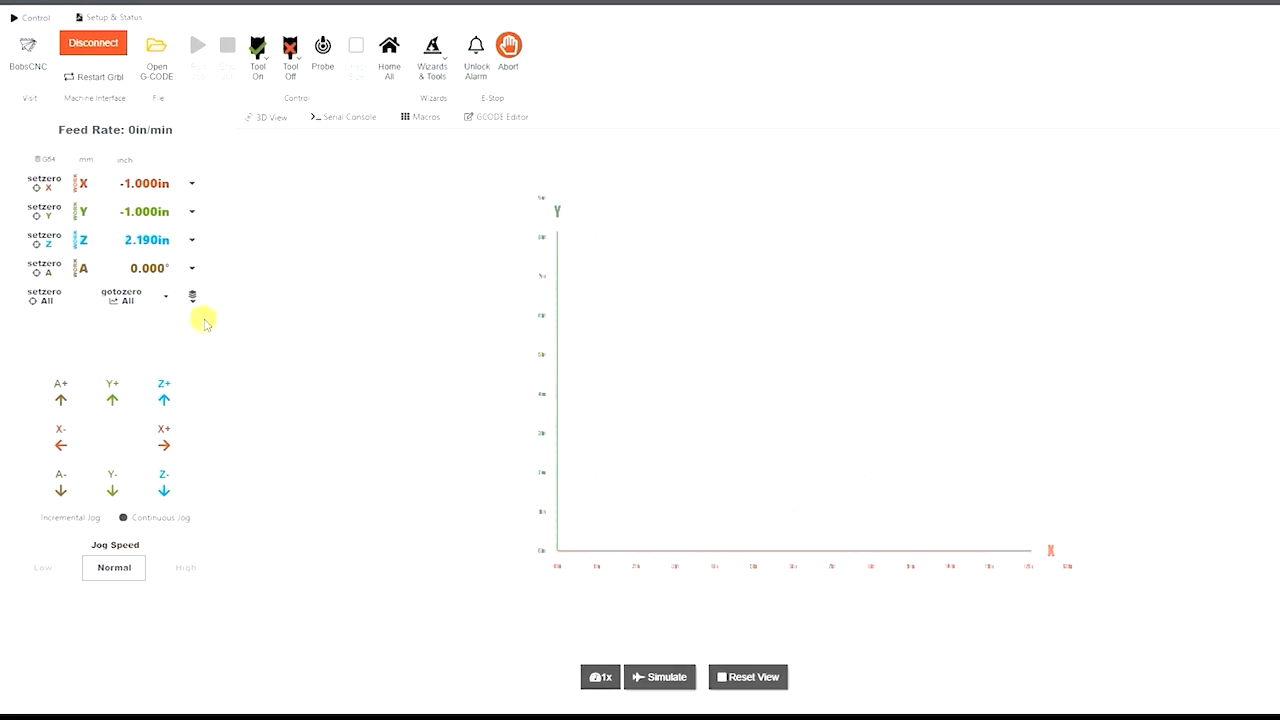
Jog the router over the workpiece in X+, Y and down in Z
{"action": "left_click", "coordinate": [164, 488]}
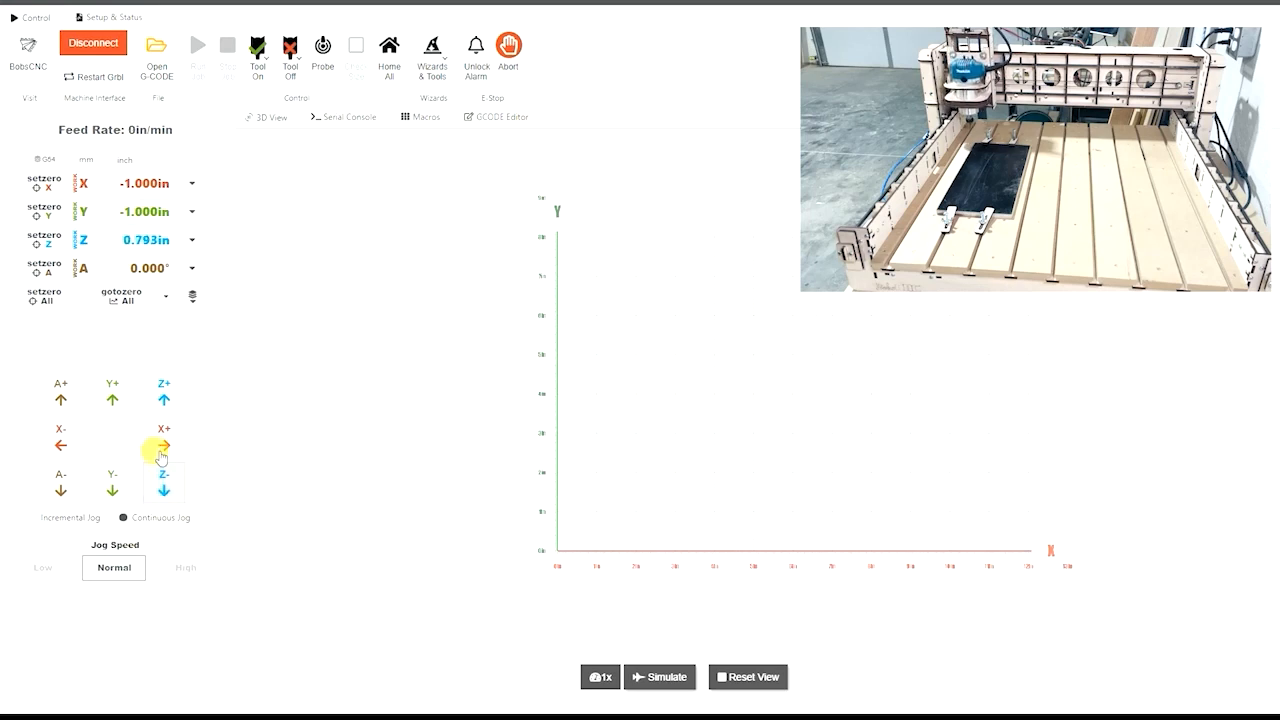
{"action": "left_click", "coordinate": [164, 444]}
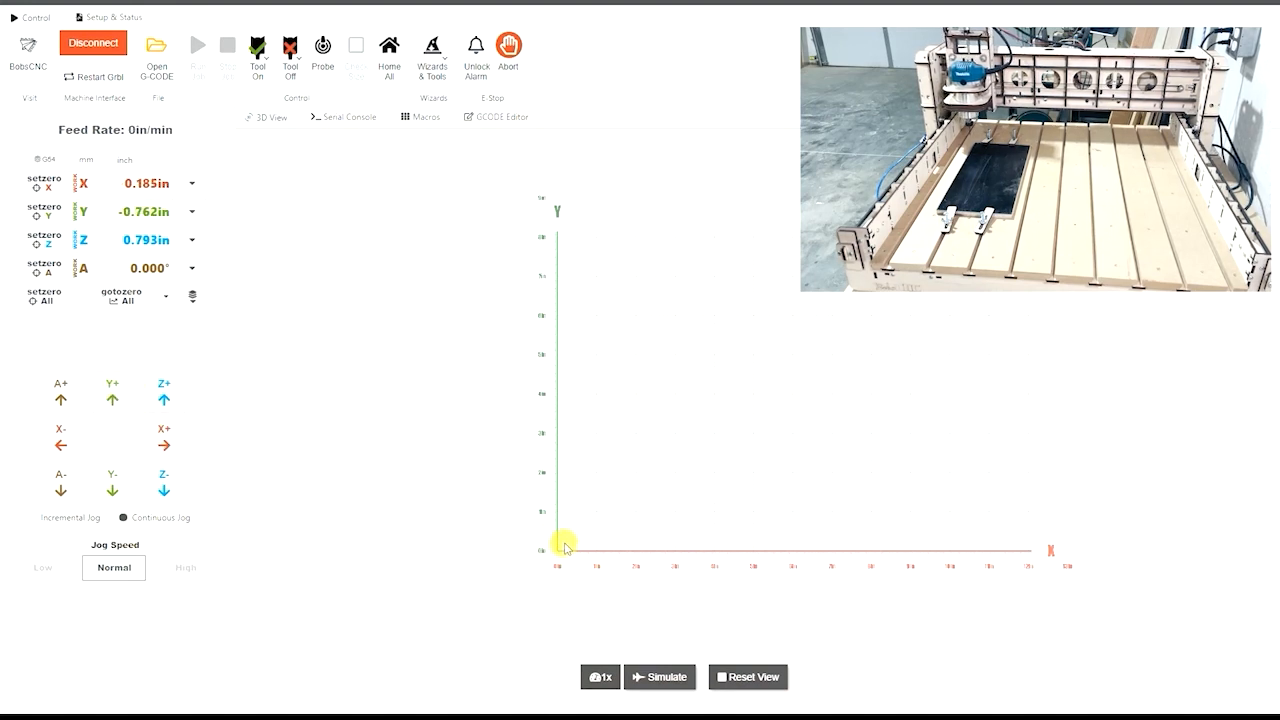
{"action": "left_click", "coordinate": [112, 398]}
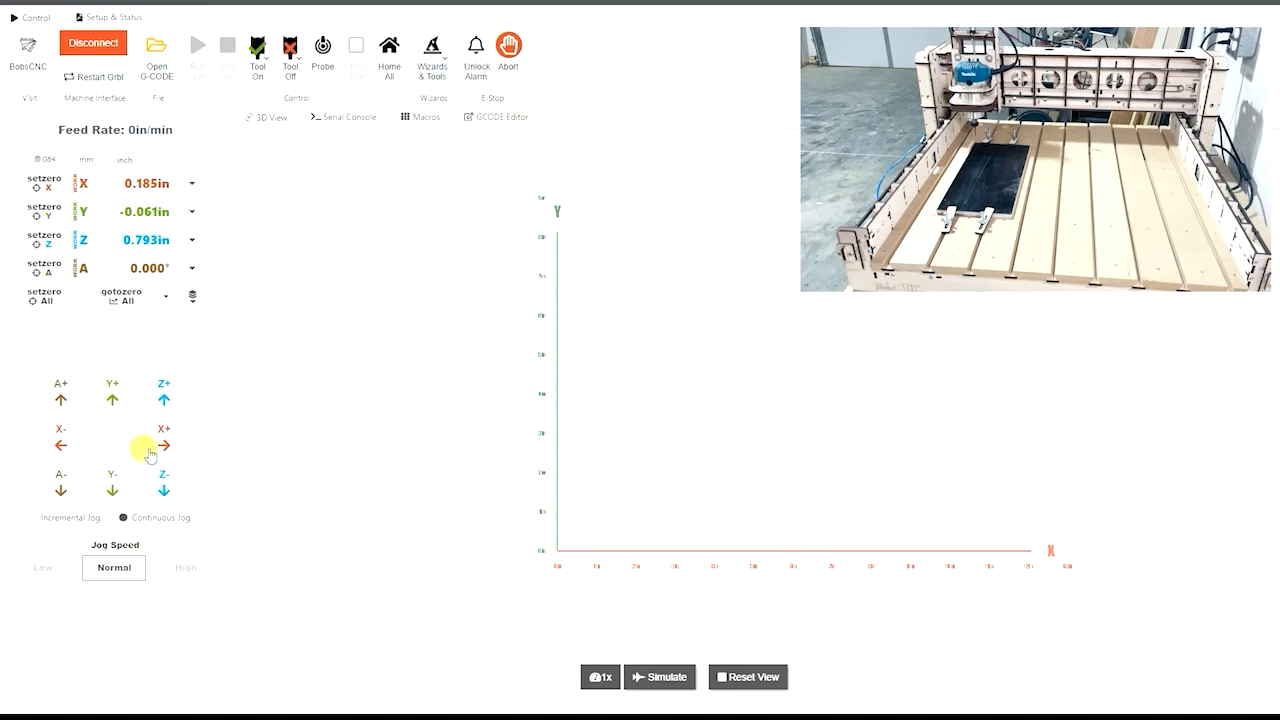
{"action": "left_click", "coordinate": [164, 490]}
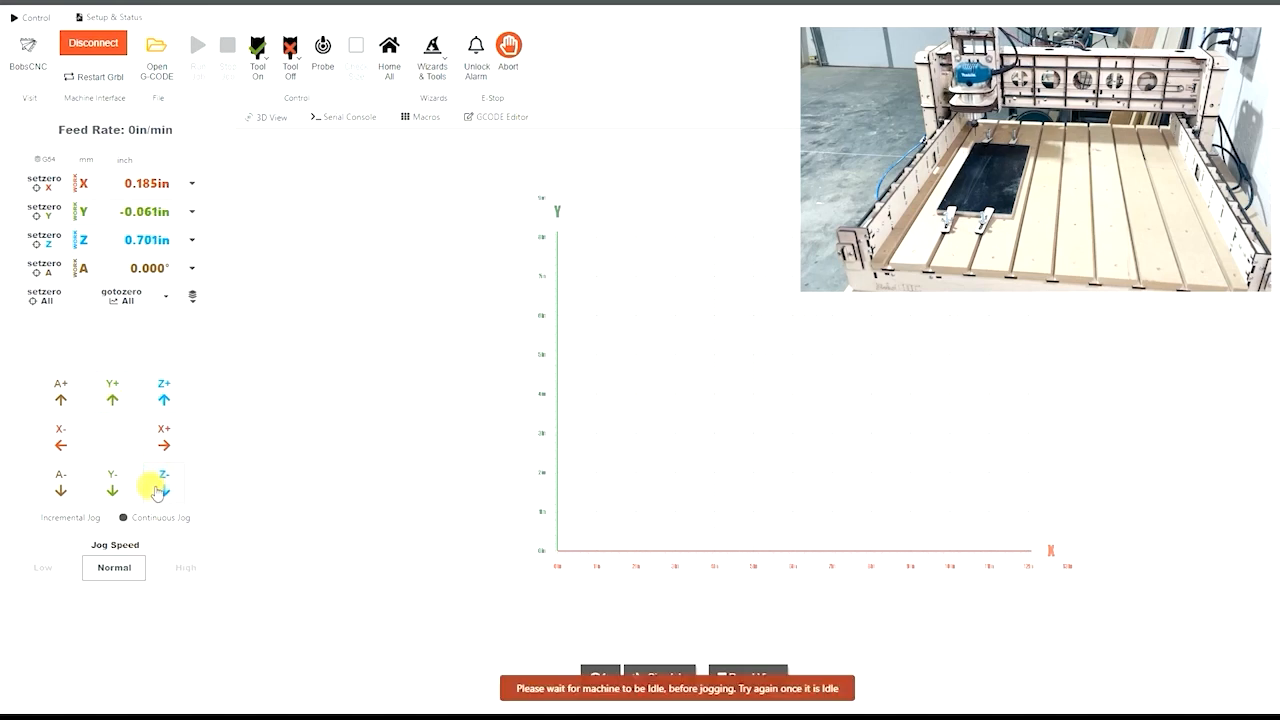
{"action": "left_click", "coordinate": [160, 490]}
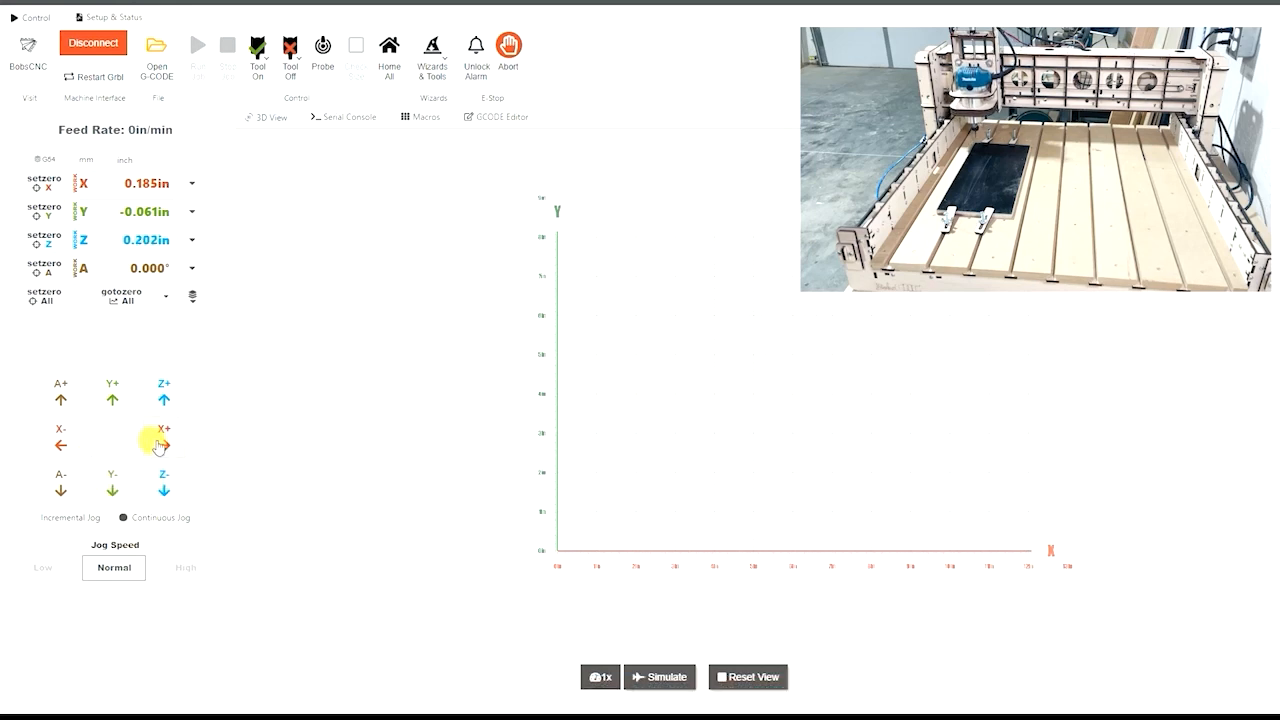
{"action": "left_click", "coordinate": [164, 438]}
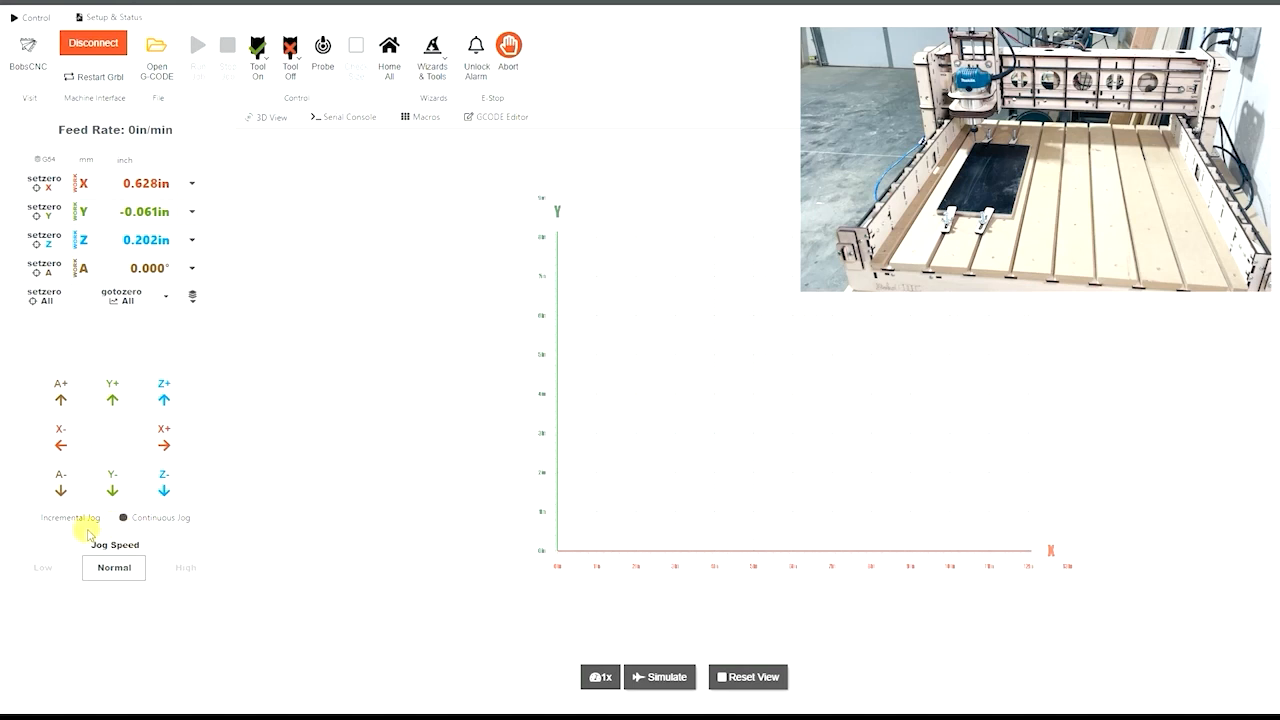
At Low jog speed, step Z down to 0.020 inch above the surface
{"action": "left_click", "coordinate": [42, 568]}
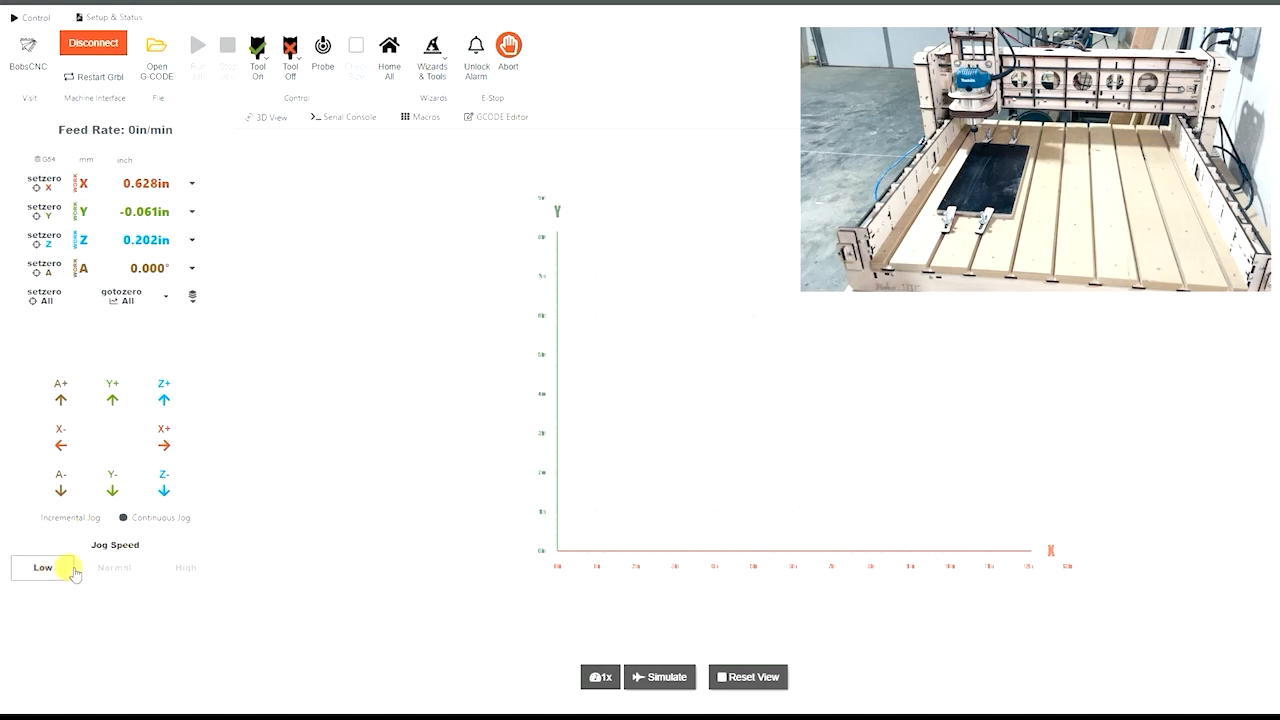
{"action": "mouse_move", "coordinate": [104, 444]}
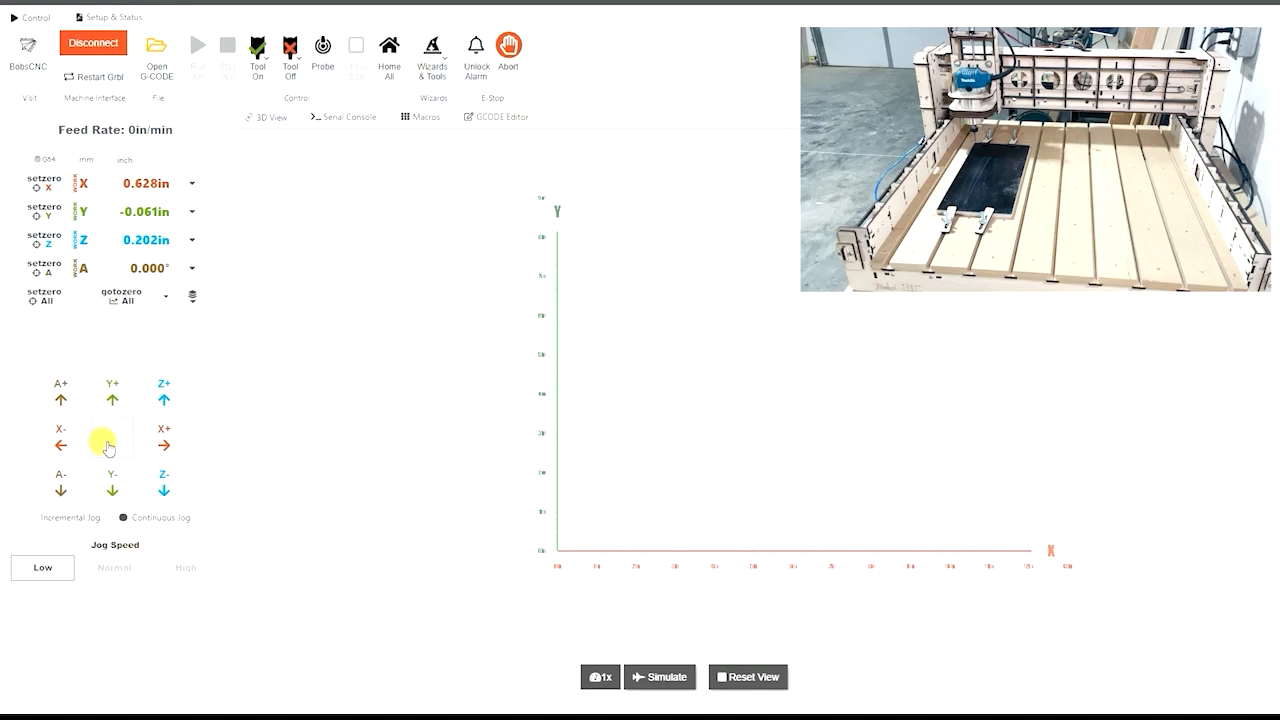
{"action": "left_click", "coordinate": [164, 490]}
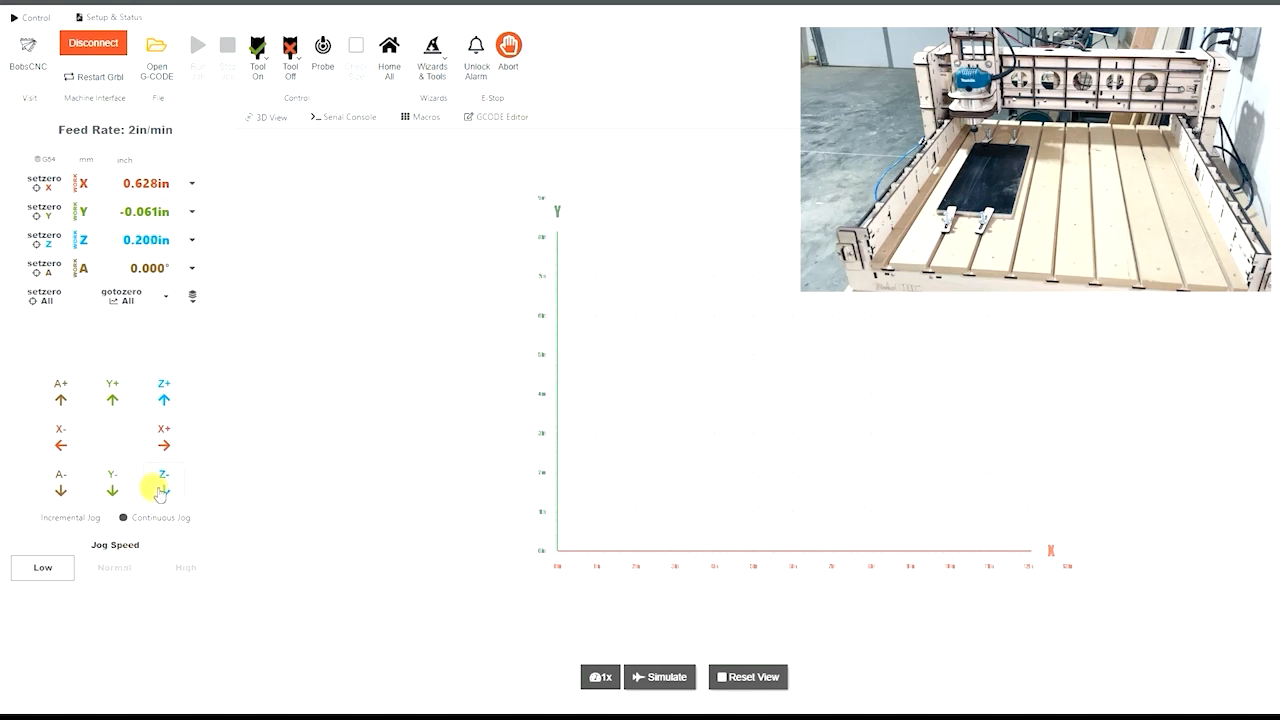
{"action": "left_click", "coordinate": [162, 490]}
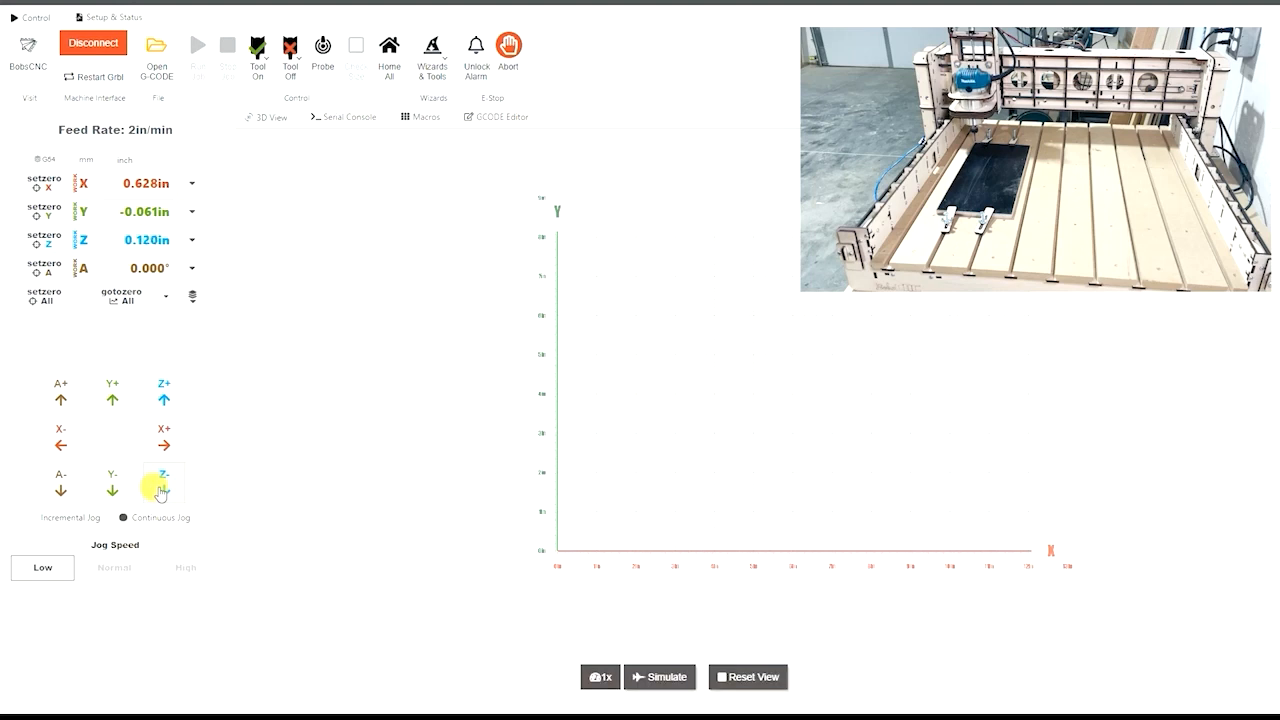
{"action": "left_click", "coordinate": [160, 490]}
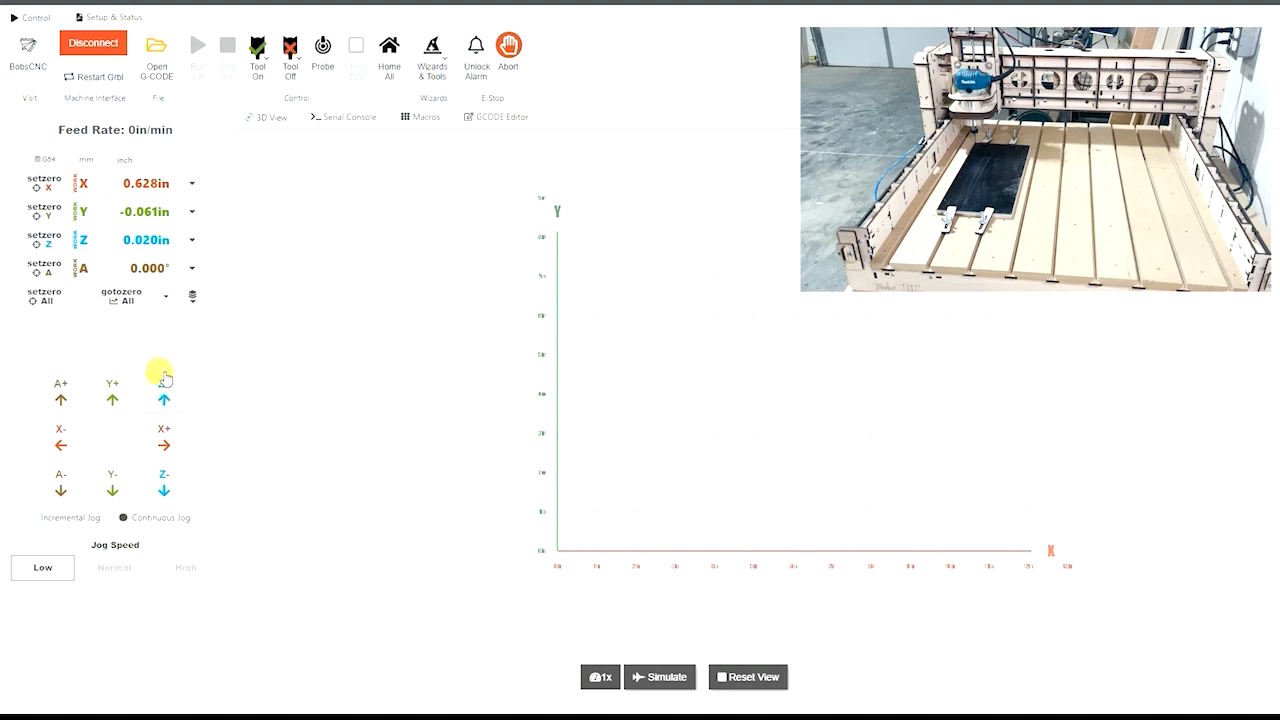
{"action": "mouse_move", "coordinate": [108, 332]}
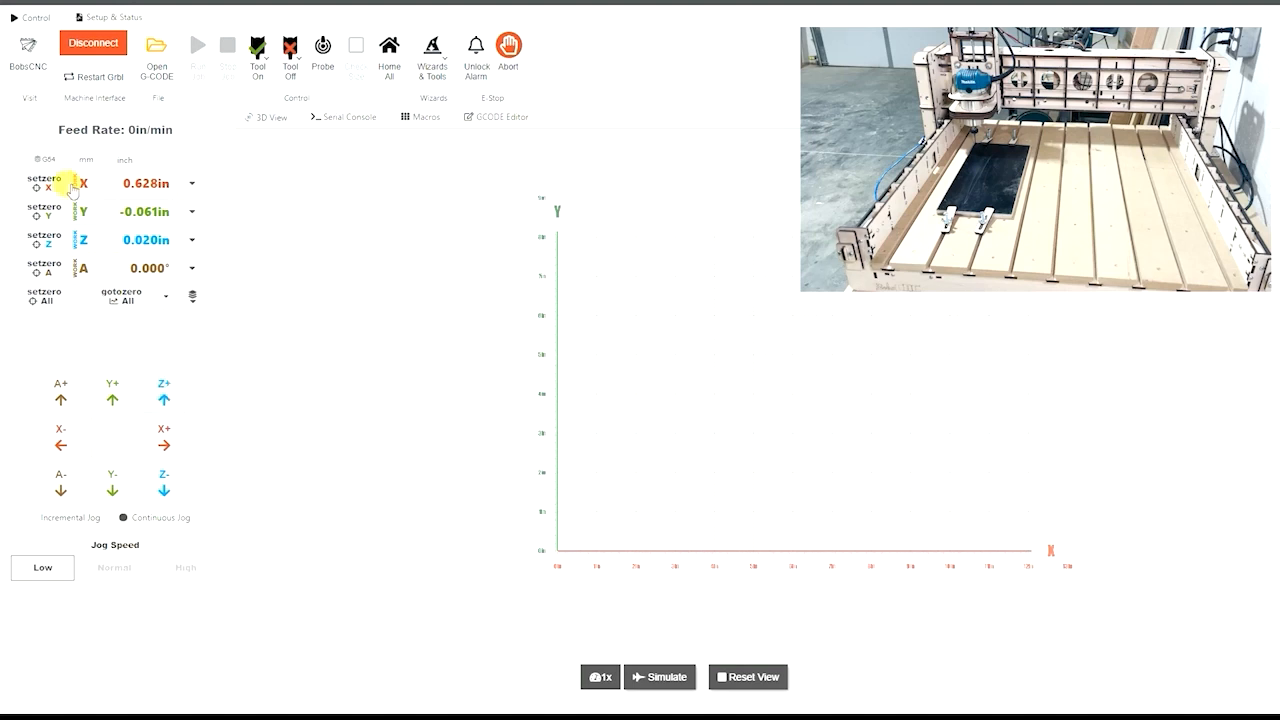
Set the current X, Y and Z positions as work zero
{"action": "left_click", "coordinate": [44, 184]}
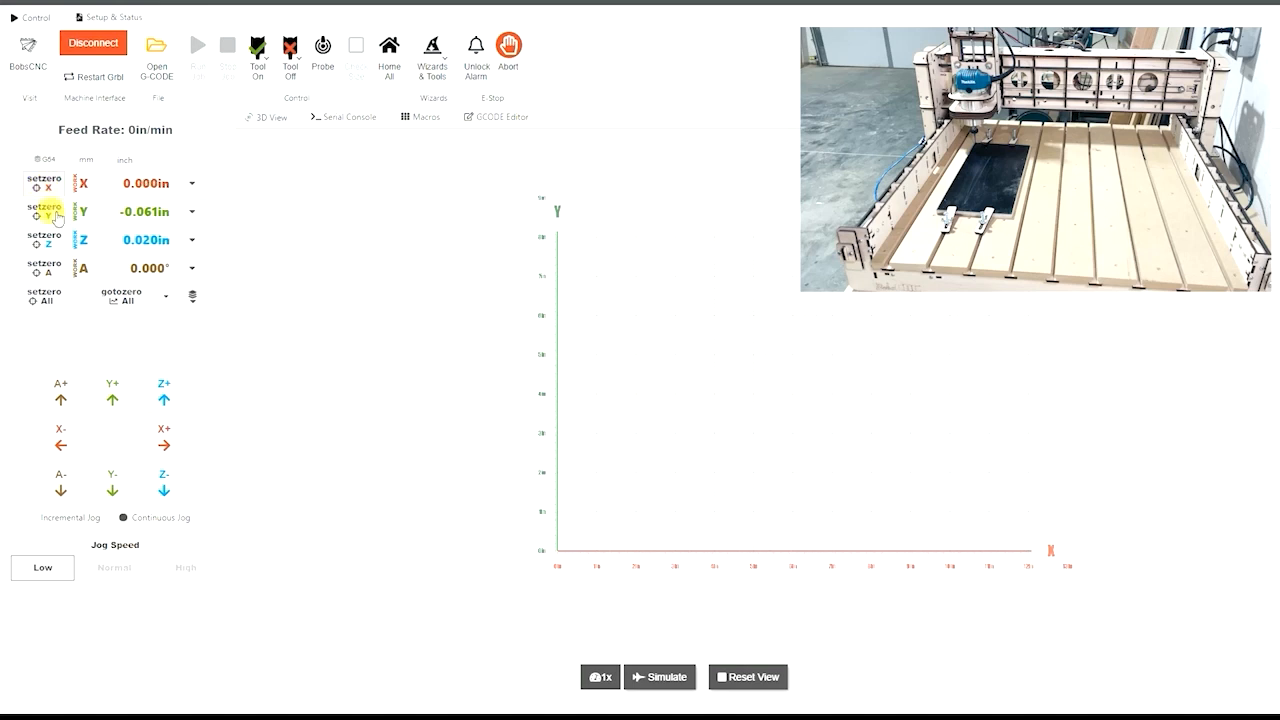
{"action": "left_click", "coordinate": [44, 212]}
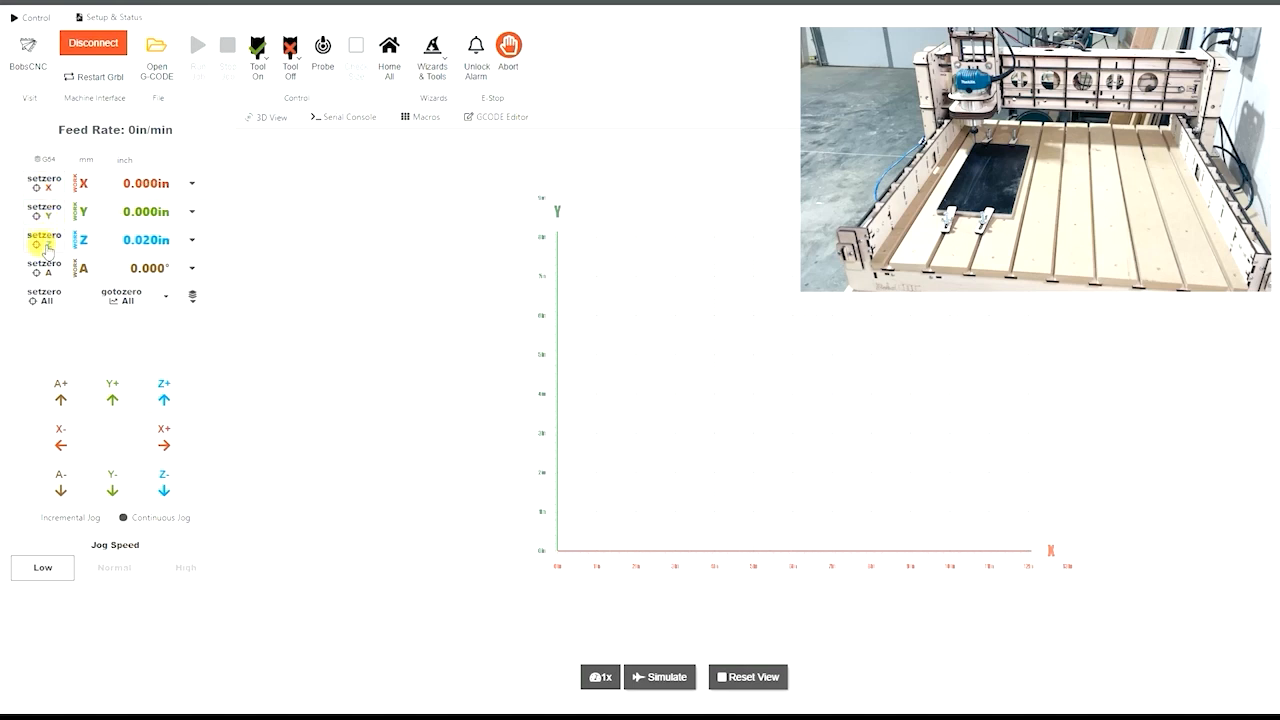
{"action": "left_click", "coordinate": [44, 240]}
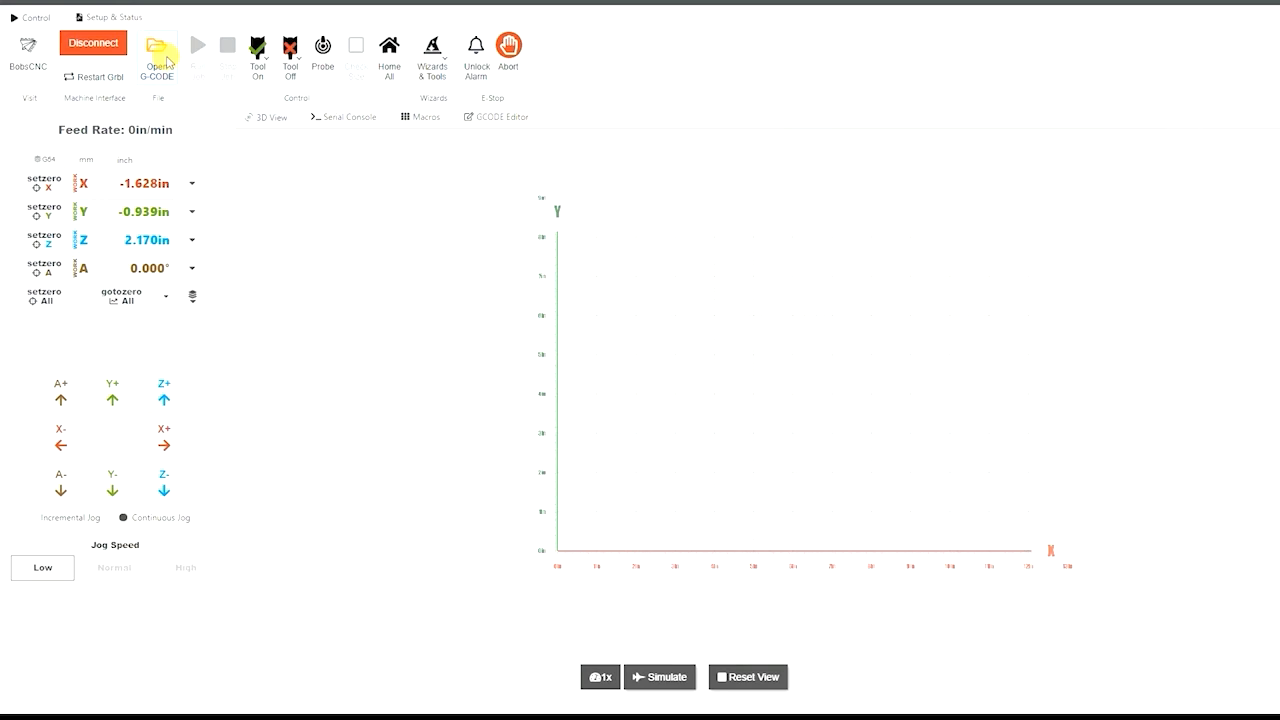
Load Hello World.gcode from Downloads into the sender
{"action": "left_click", "coordinate": [156, 56]}
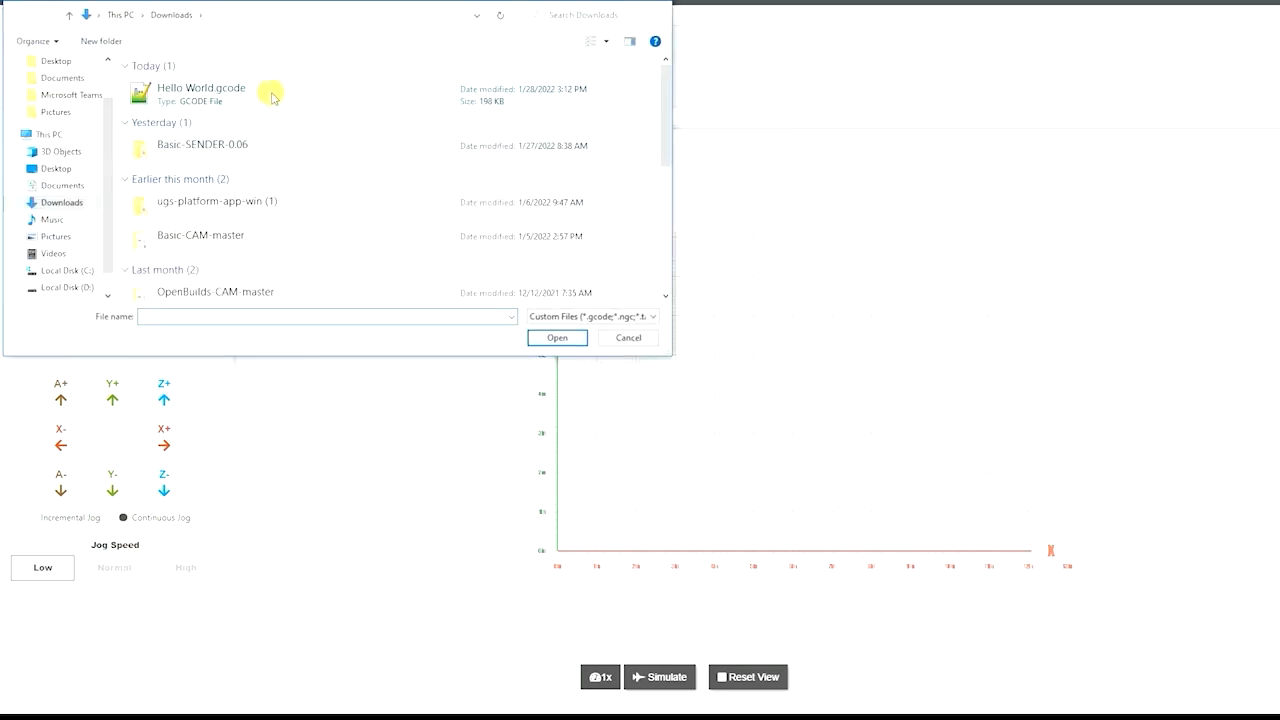
{"action": "left_click", "coordinate": [556, 336]}
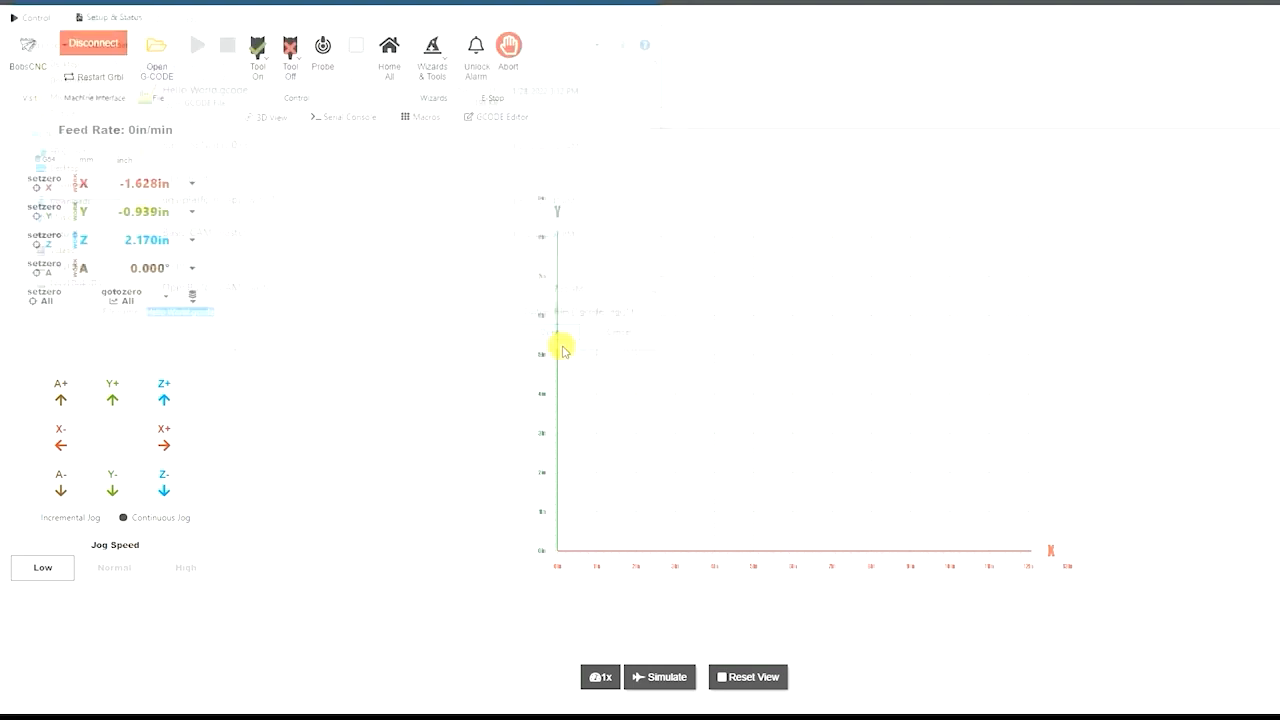